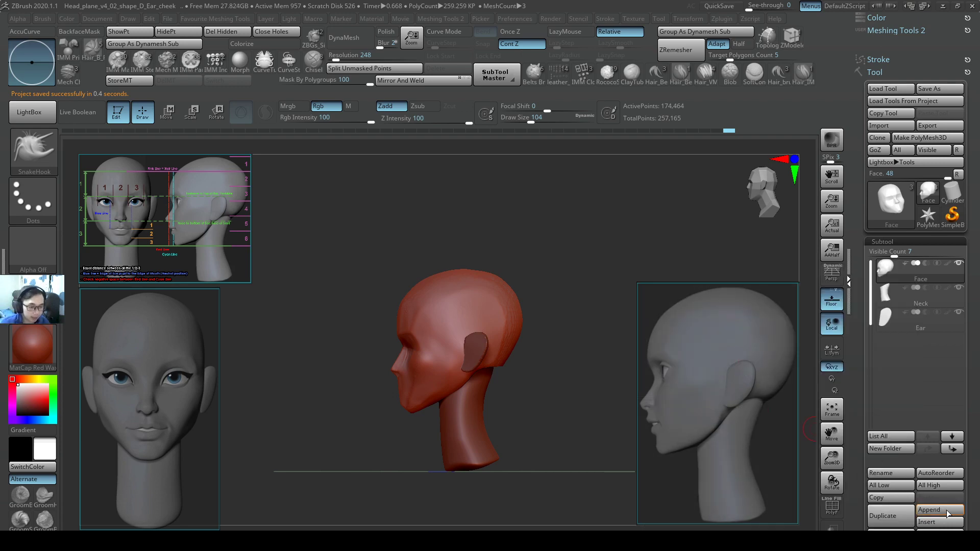
# Append a Sphere3D subtool, shrink it with the Gizmo and seat it in the eye socket.
pyautogui.click(937, 509)
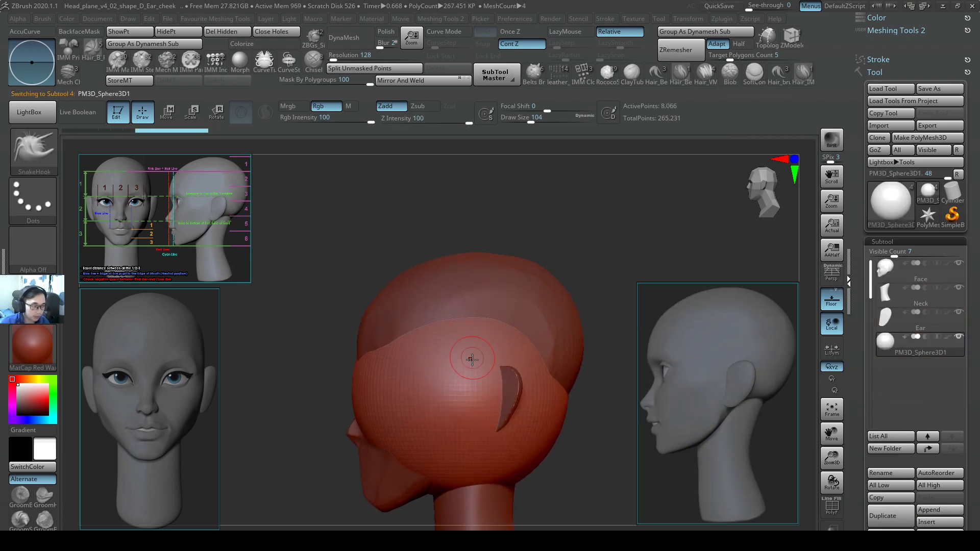
pyautogui.click(167, 113)
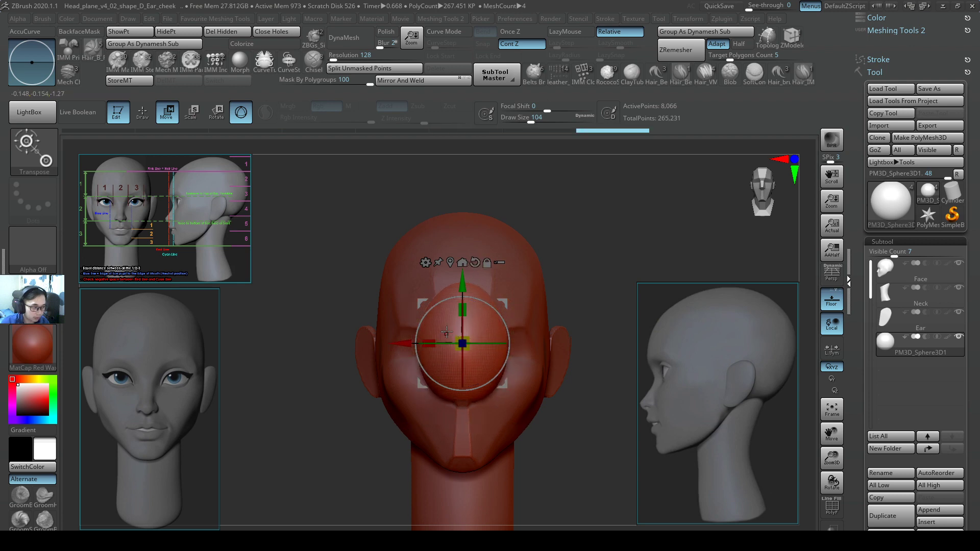
pyautogui.moveTo(447, 343); pyautogui.dragTo(513, 343)
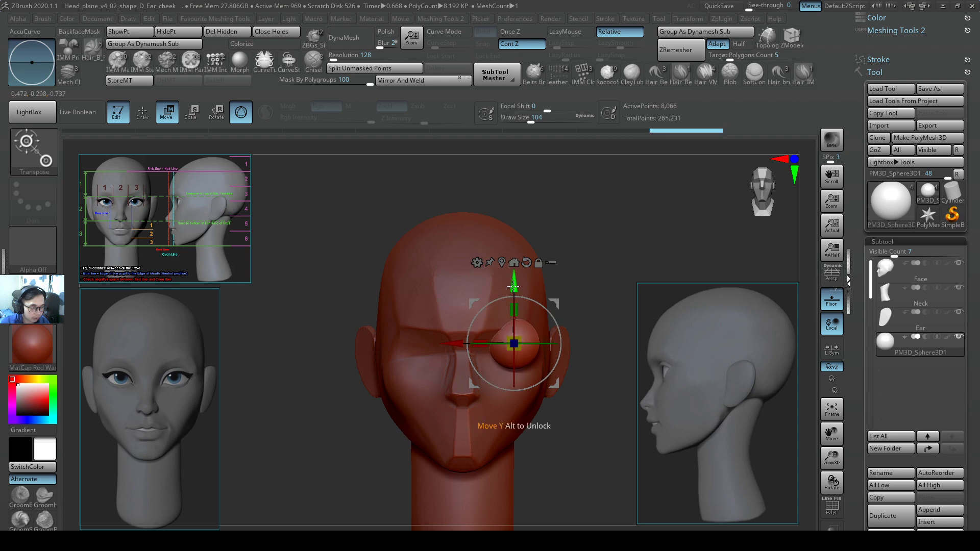
pyautogui.moveTo(513, 343); pyautogui.dragTo(559, 343)
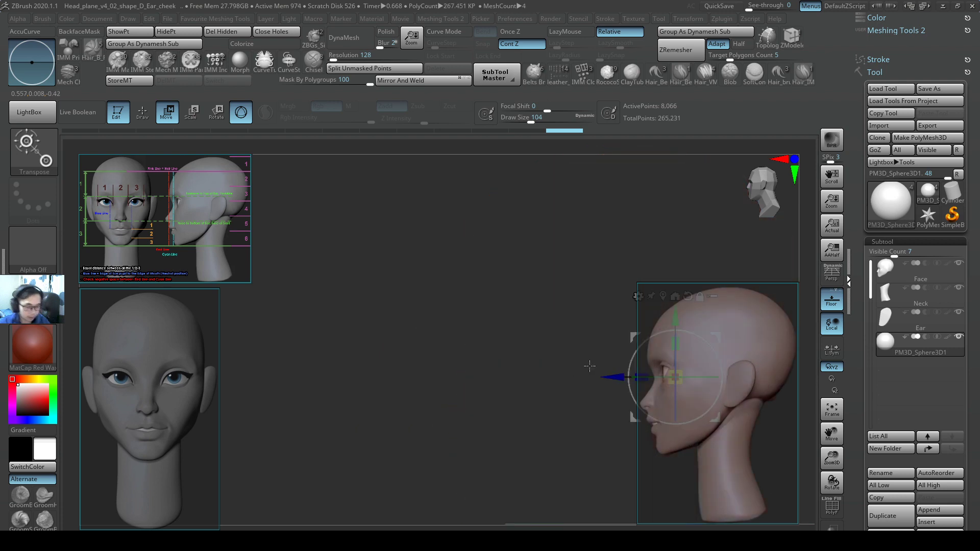
pyautogui.moveTo(676, 313)
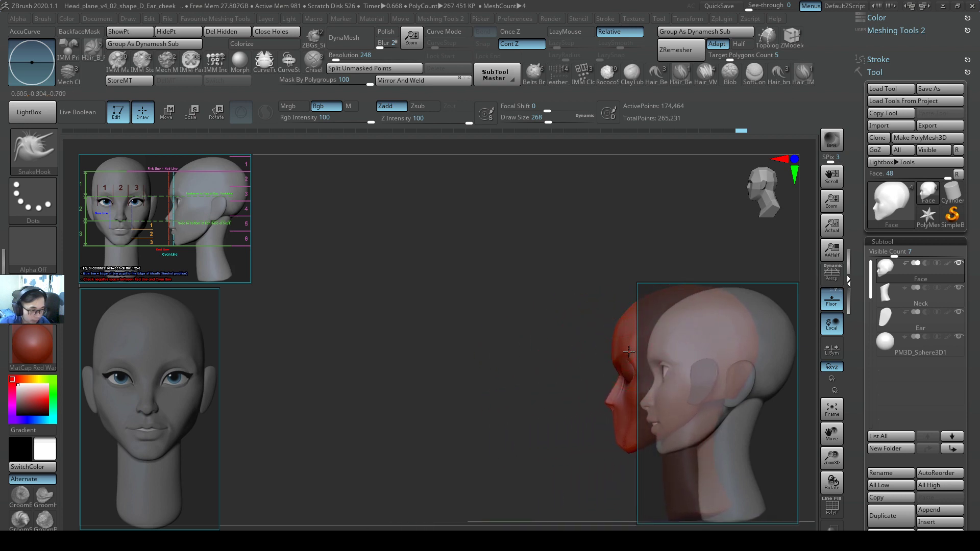
# Push in the socket area around the eye sphere, checked against the side reference.
pyautogui.moveTo(627, 353); pyautogui.dragTo(639, 377)
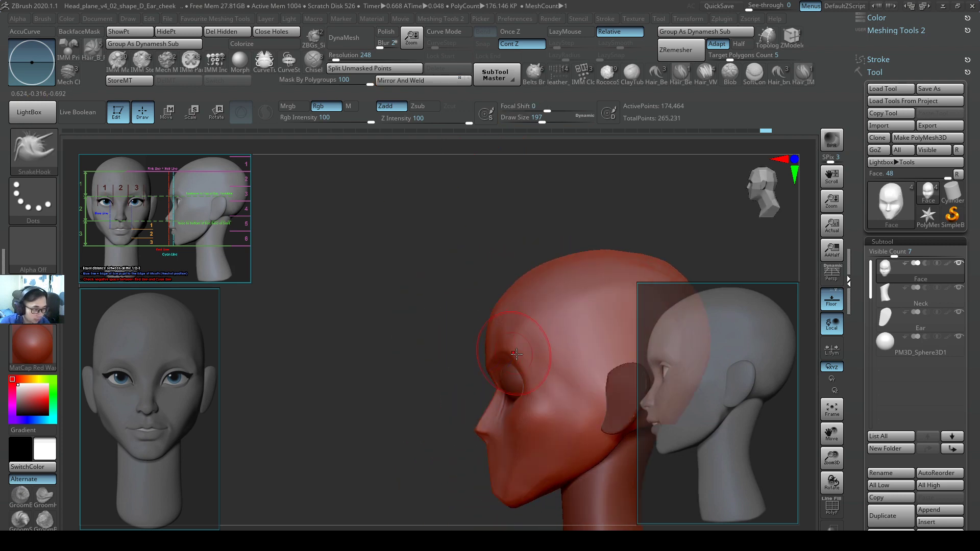
pyautogui.moveTo(516, 355); pyautogui.dragTo(766, 356)
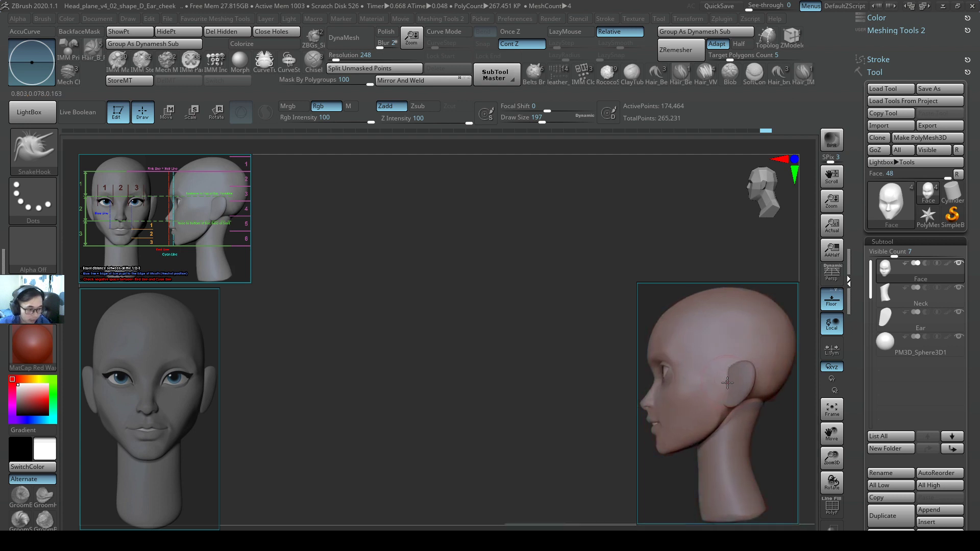
# Smooth and refine the eye socket rim so it wraps cleanly around the sphere.
pyautogui.click(919, 343)
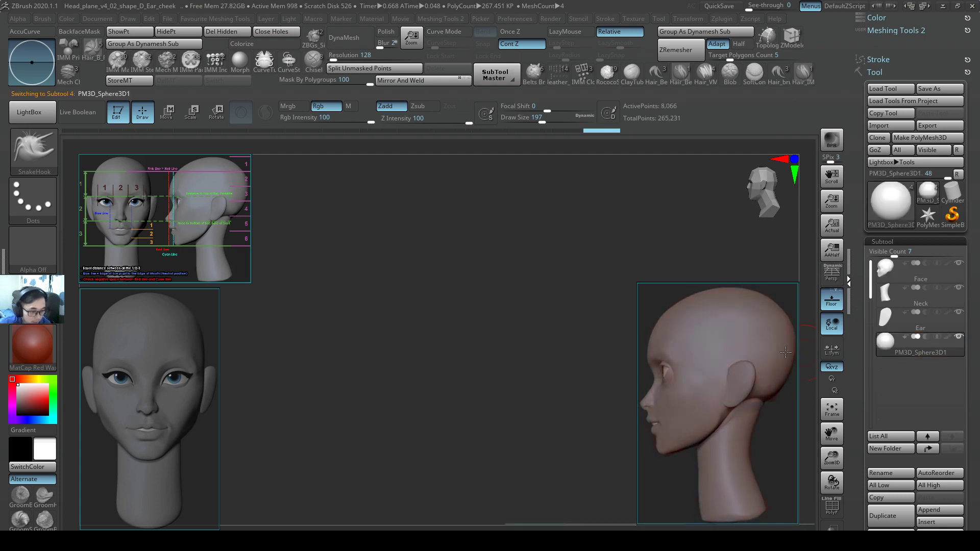
pyautogui.click(167, 112)
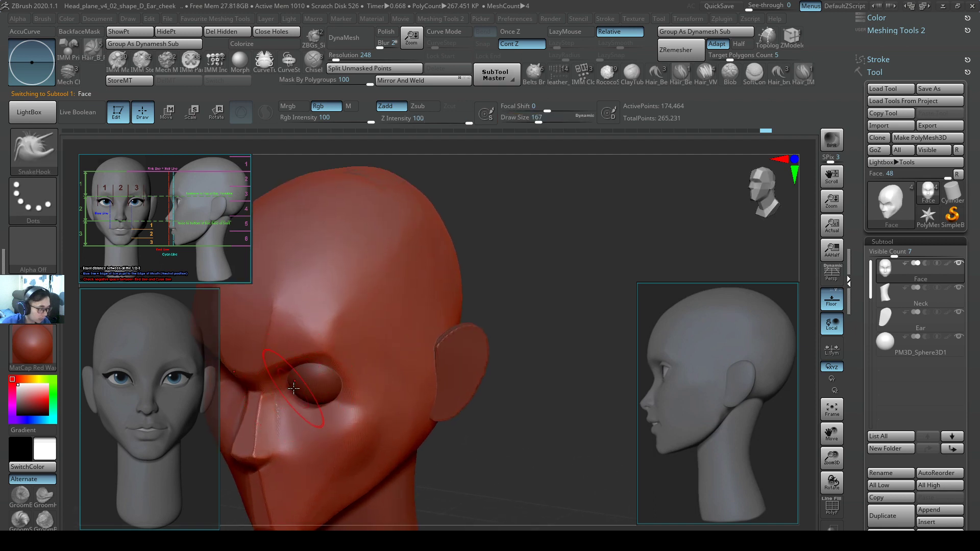
pyautogui.moveTo(294, 388); pyautogui.dragTo(330, 356)
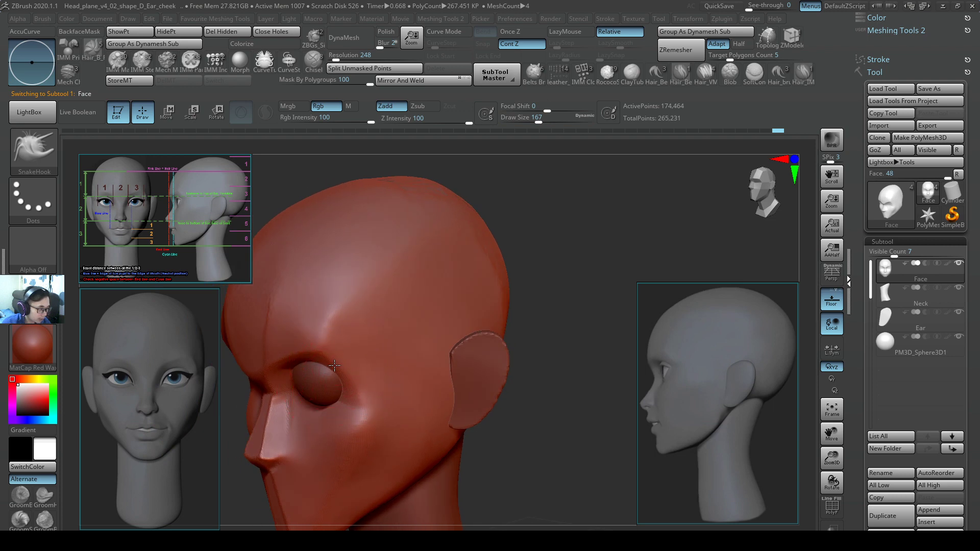
pyautogui.moveTo(335, 366); pyautogui.dragTo(539, 363)
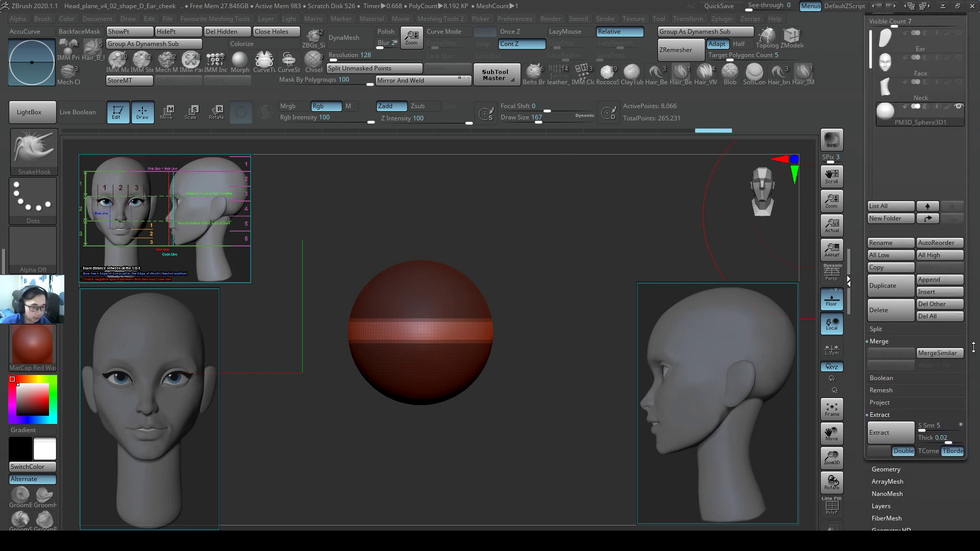
# Extract the masked band from the sphere and accept it as a new subtool.
pyautogui.click(878, 433)
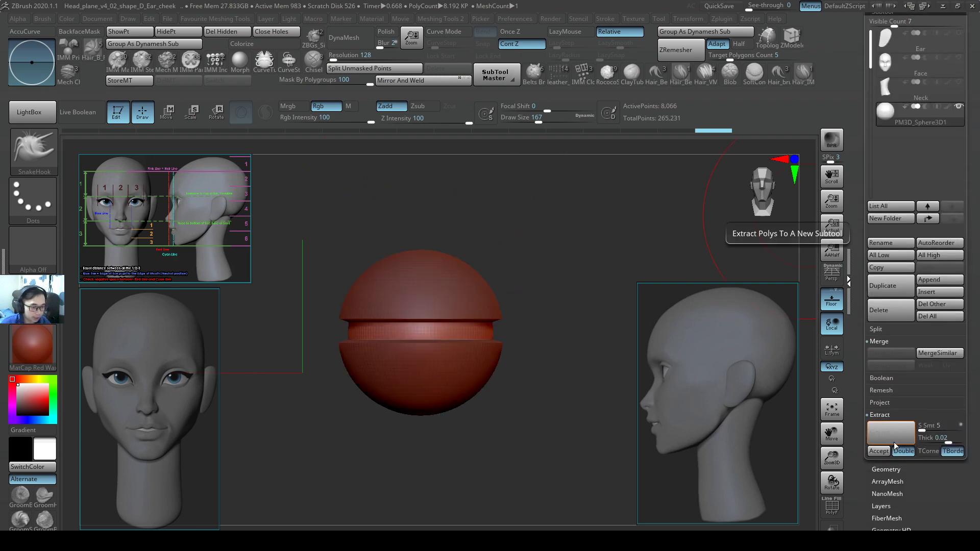
pyautogui.click(878, 450)
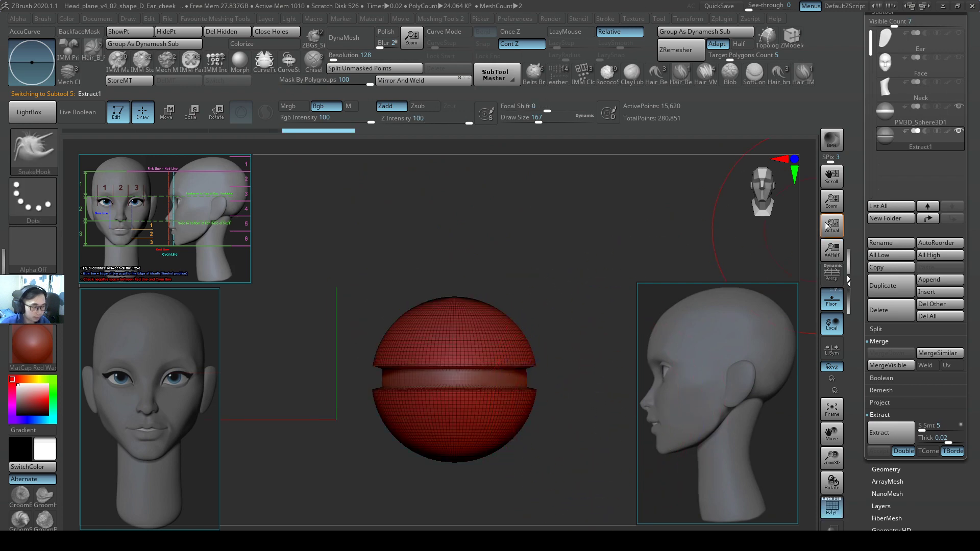
# Rename the sphere to Eye and the extracted piece to Eyelid, then inspect the lid shells.
pyautogui.click(920, 122)
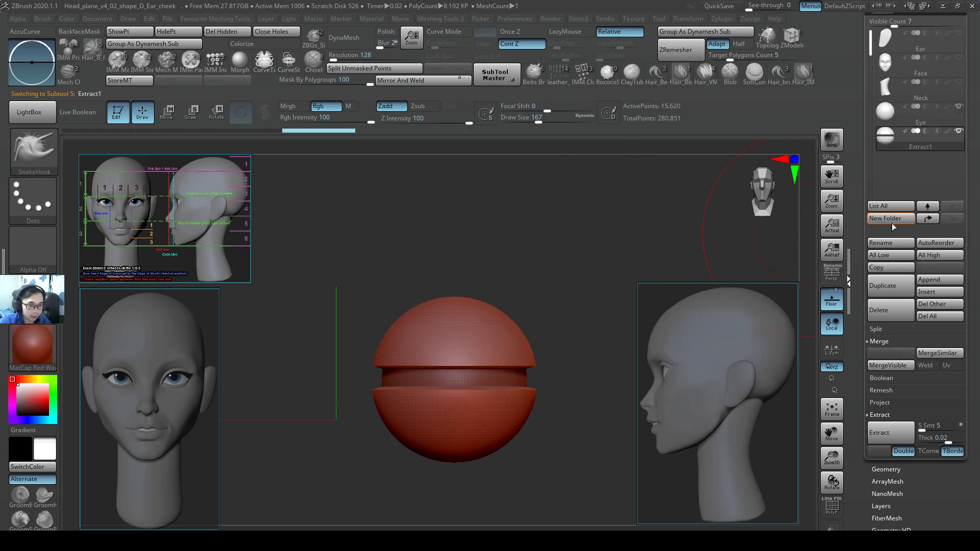
pyautogui.click(882, 219)
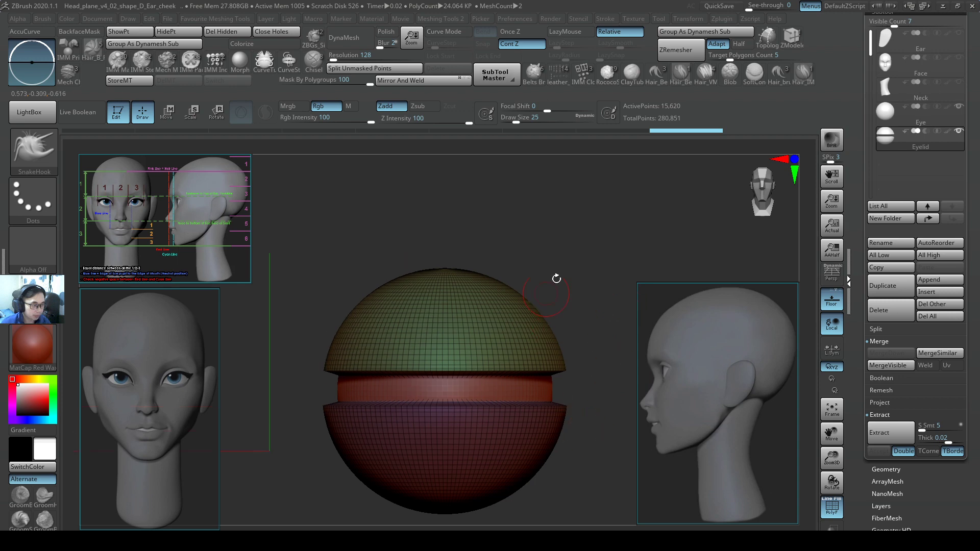
pyautogui.moveTo(591, 200); pyautogui.dragTo(472, 353)
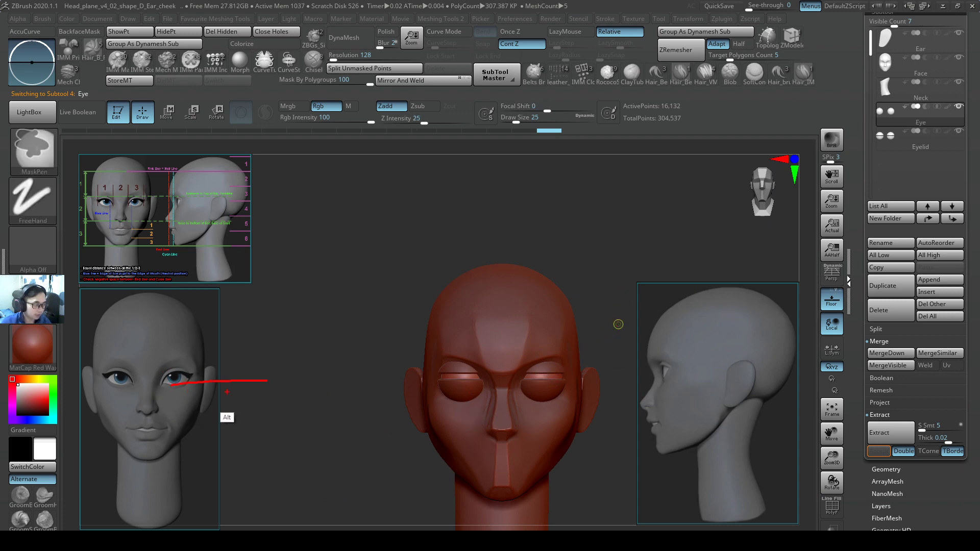
# Mirror the Eye and Eyelid subtools and shape the upper lid into a curved strip.
pyautogui.moveTo(478, 349); pyautogui.dragTo(557, 380)
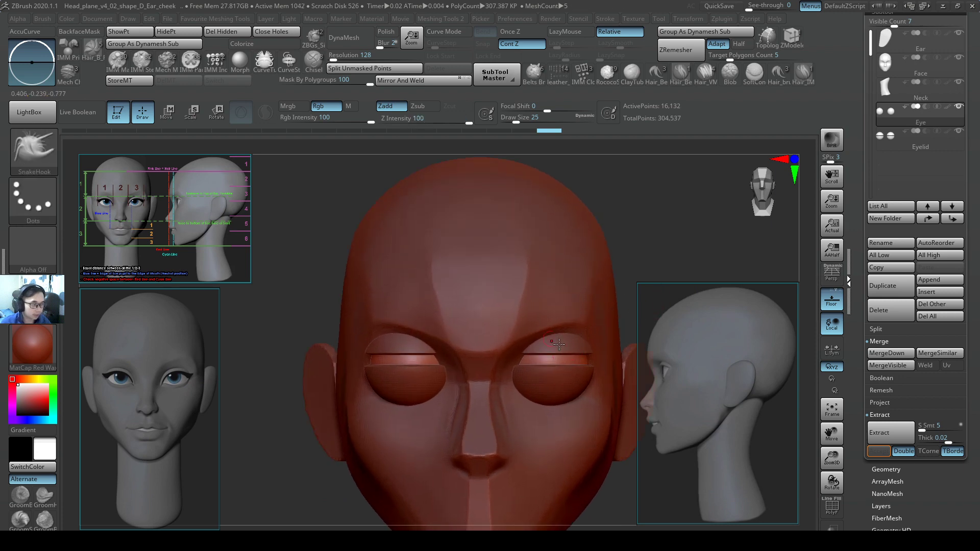
pyautogui.click(919, 139)
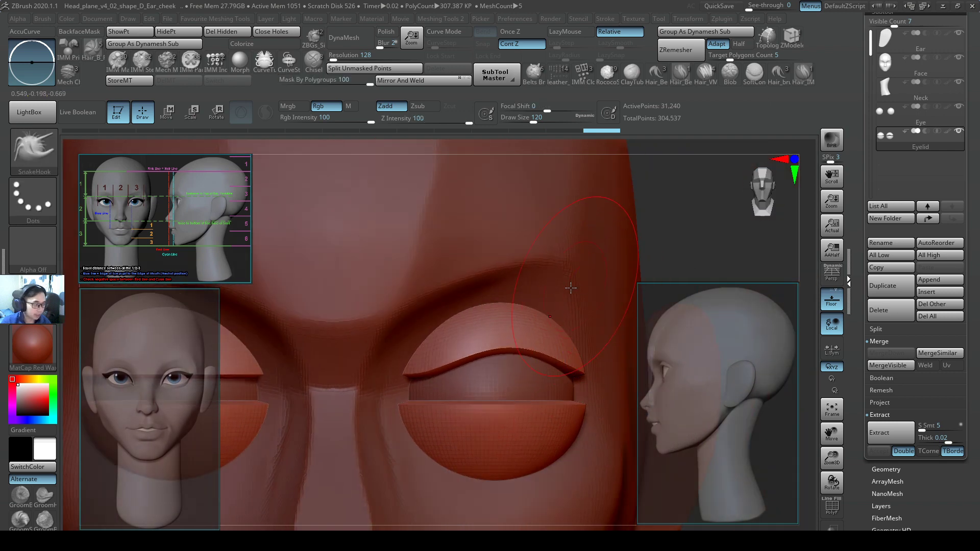
pyautogui.moveTo(569, 288); pyautogui.dragTo(560, 277)
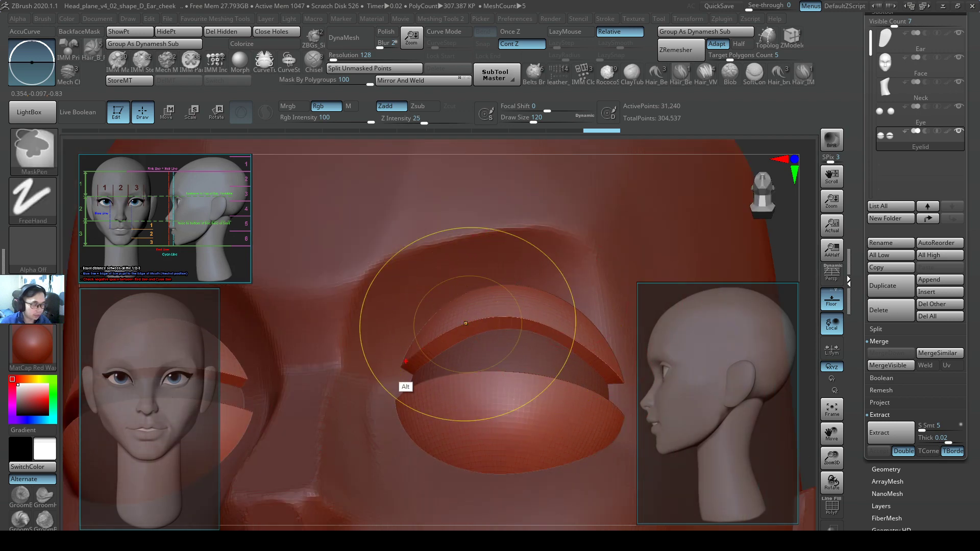
pyautogui.moveTo(405, 361); pyautogui.dragTo(619, 382)
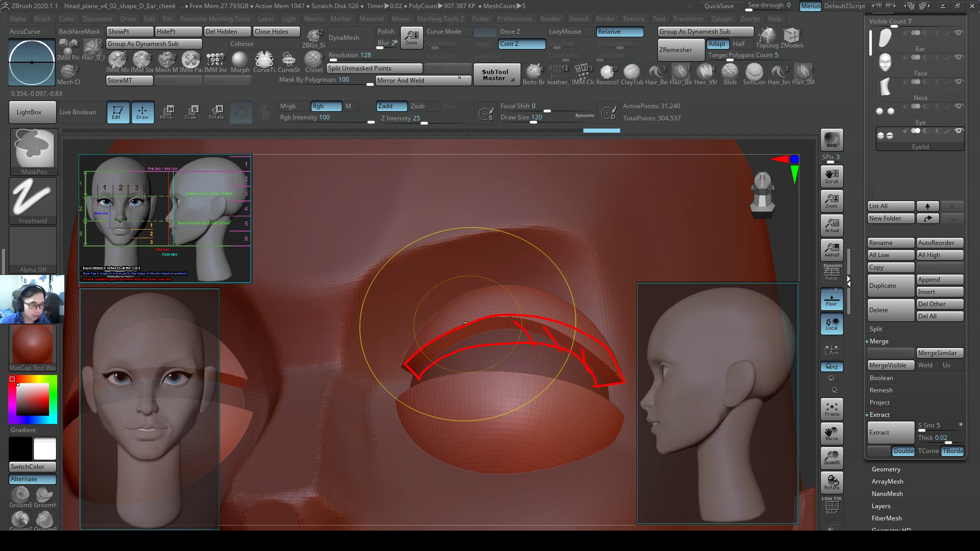
pyautogui.press('Super')
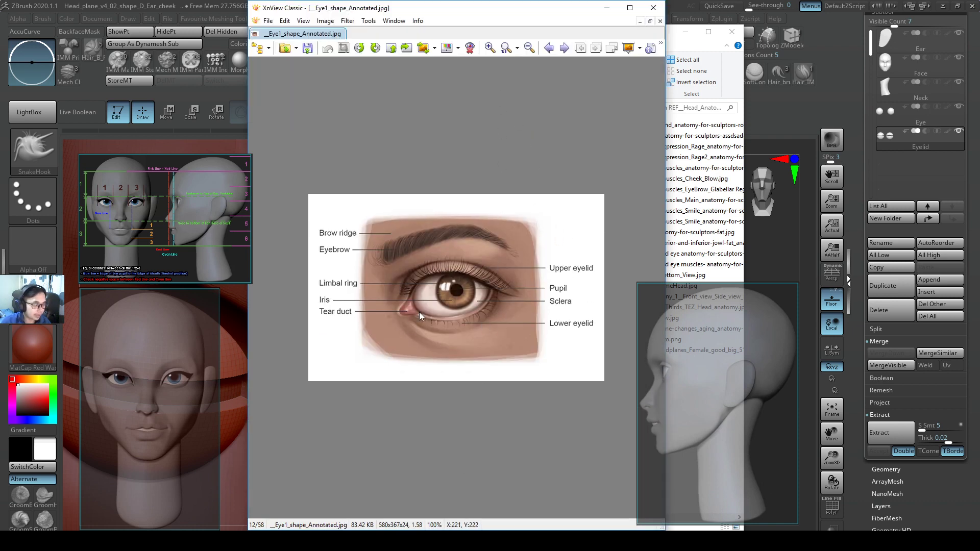
# Advance to the eyelid anatomy reference sheet with three eyes and topology overlays.
pyautogui.click(562, 48)
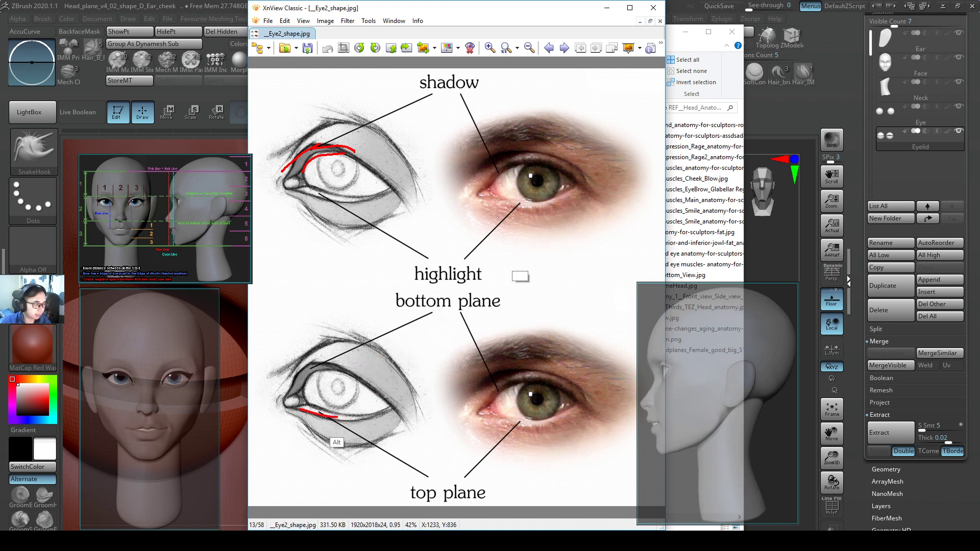
pyautogui.moveTo(306, 416); pyautogui.dragTo(400, 409)
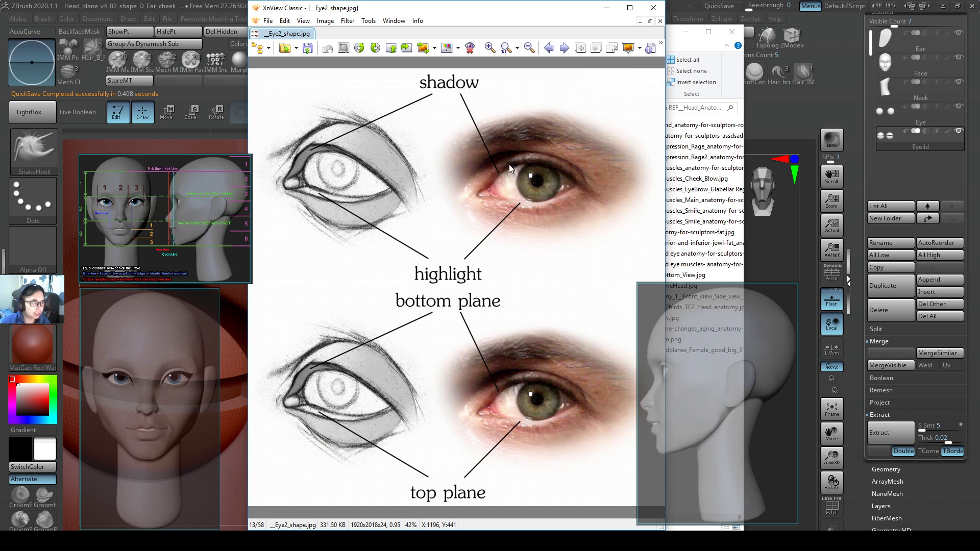
pyautogui.moveTo(500, 207)
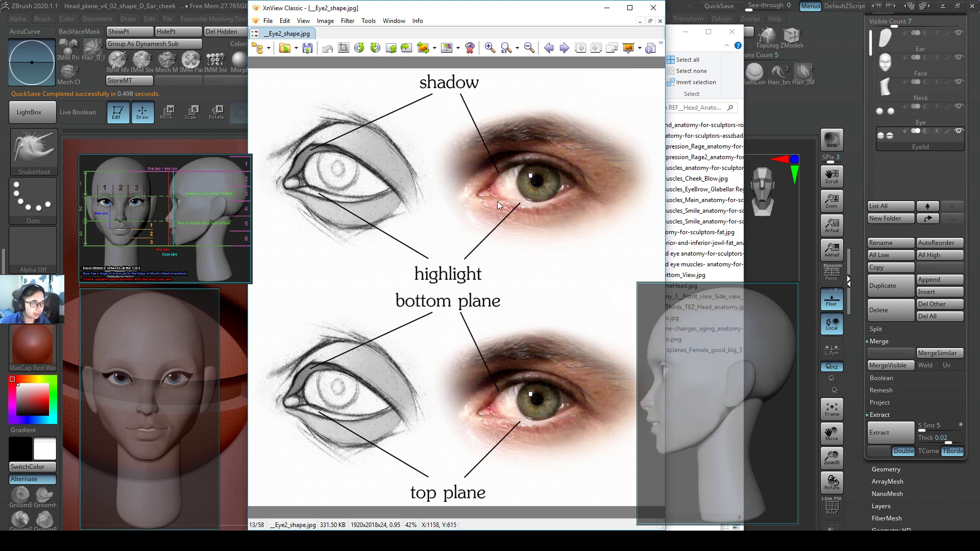
pyautogui.moveTo(527, 204)
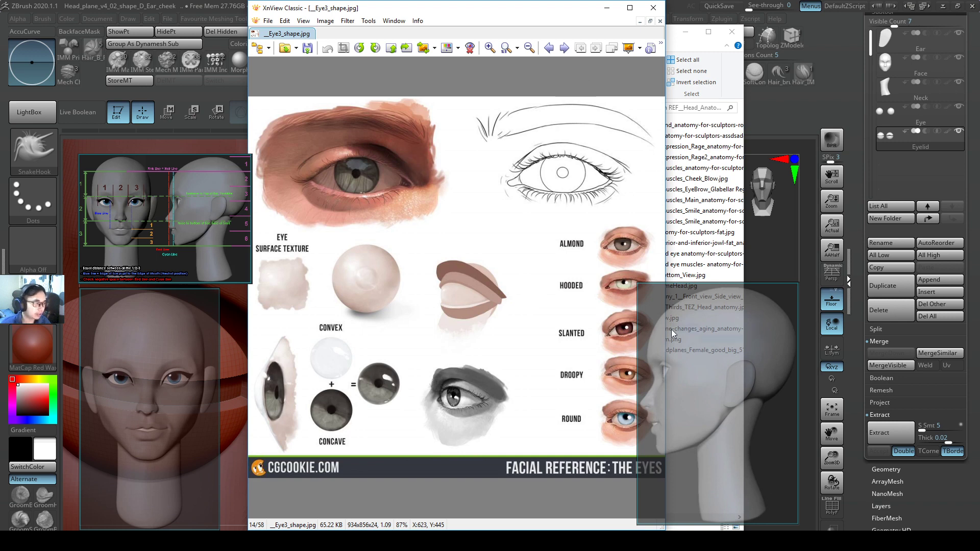
pyautogui.moveTo(501, 346)
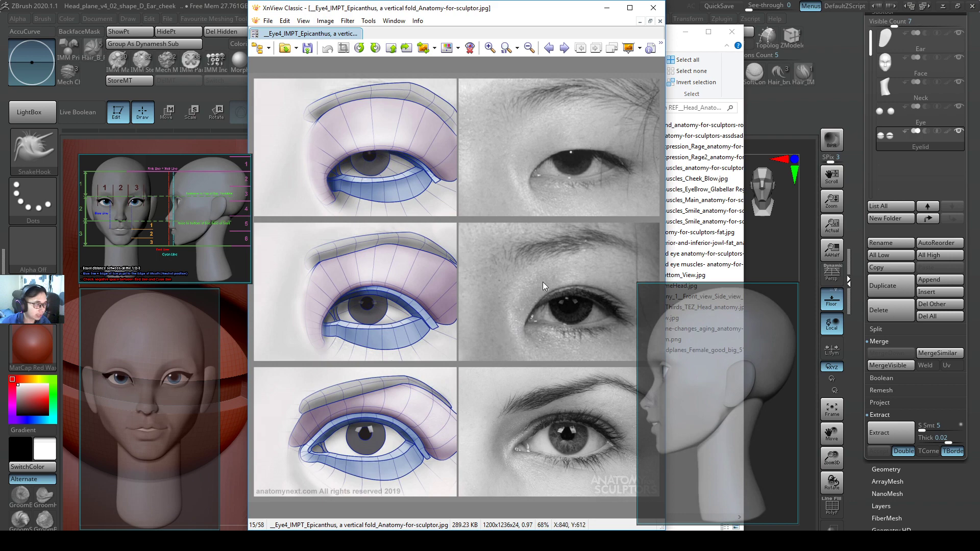
pyautogui.moveTo(571, 15)
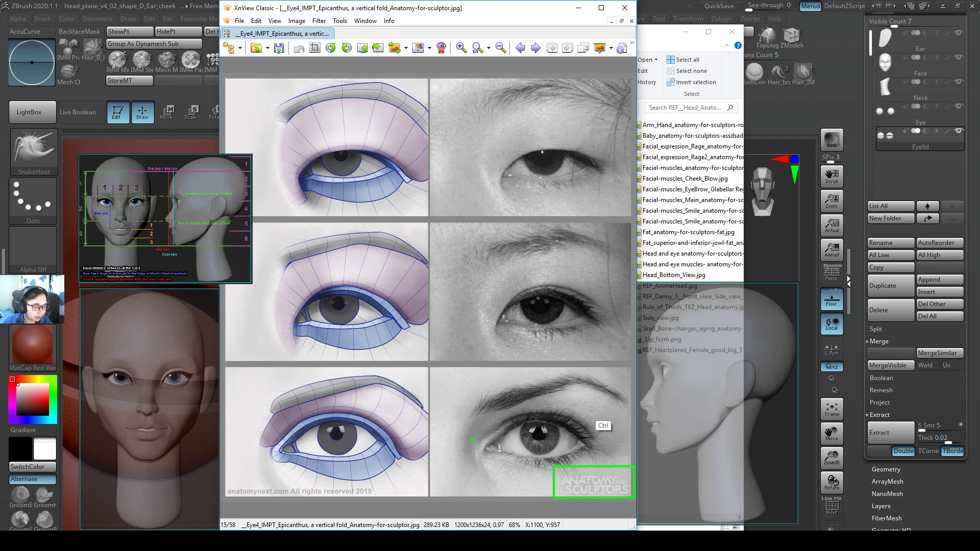
pyautogui.moveTo(447, 144)
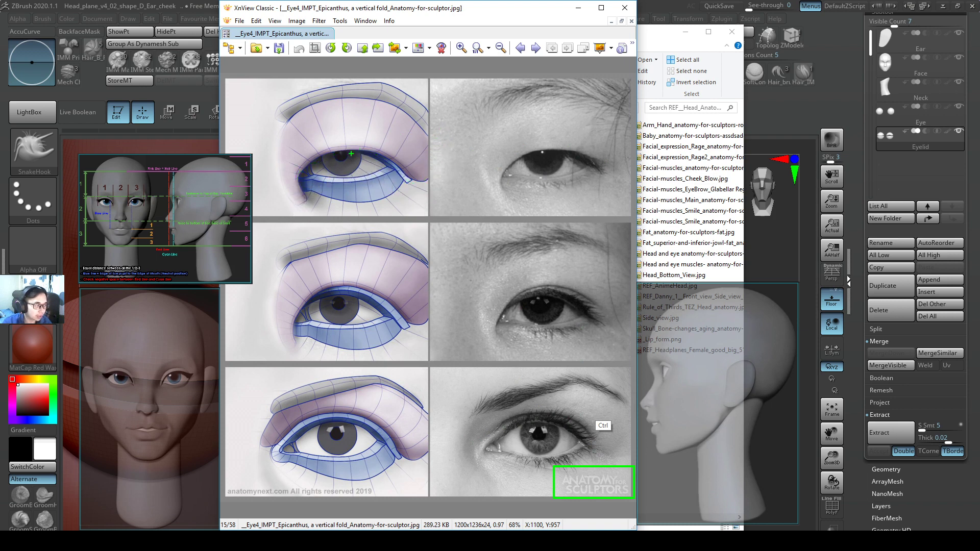
# Outline the brow and upper-lid region in blue and label it 'face', linked to the Face subtool.
pyautogui.moveTo(341, 155); pyautogui.dragTo(418, 185)
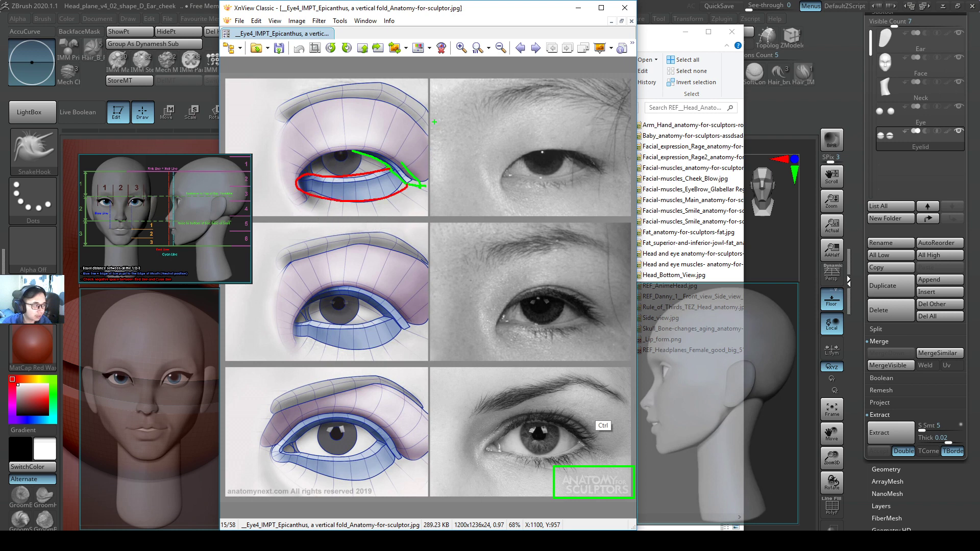
pyautogui.moveTo(392, 101); pyautogui.dragTo(425, 182)
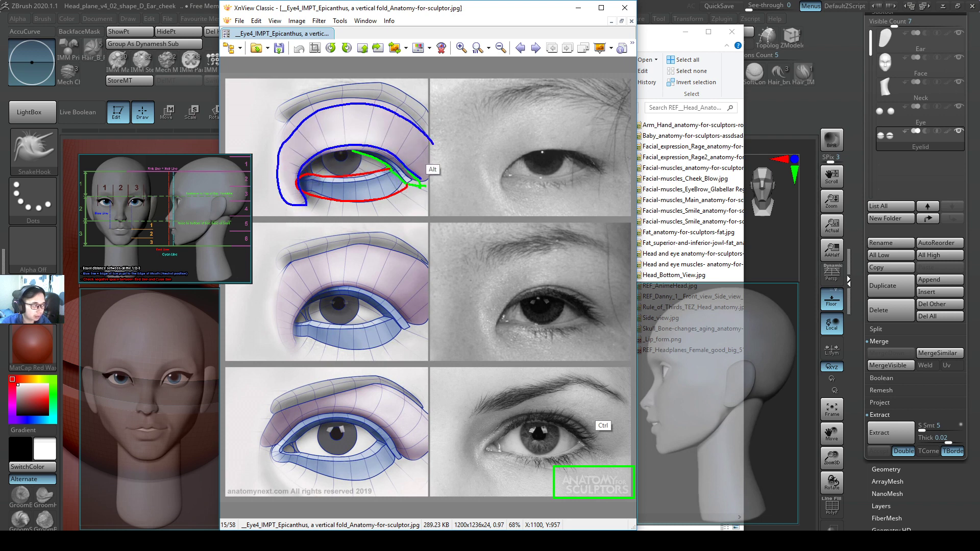
pyautogui.write('fa')
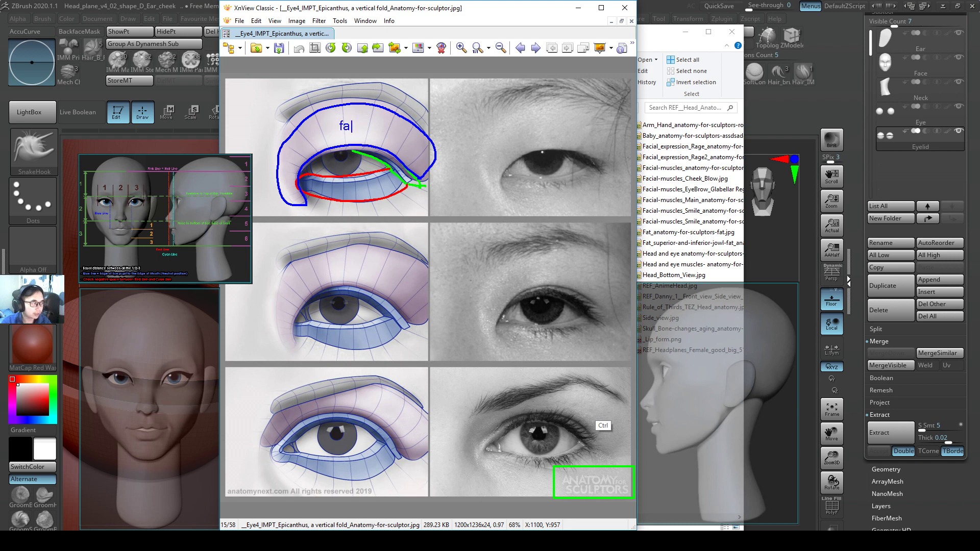
pyautogui.write('ce')
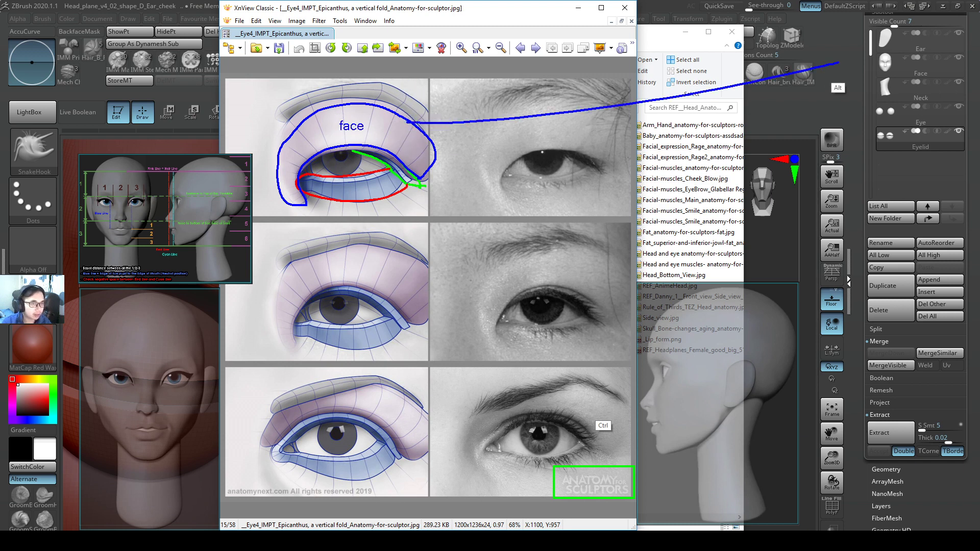
pyautogui.click(915, 62)
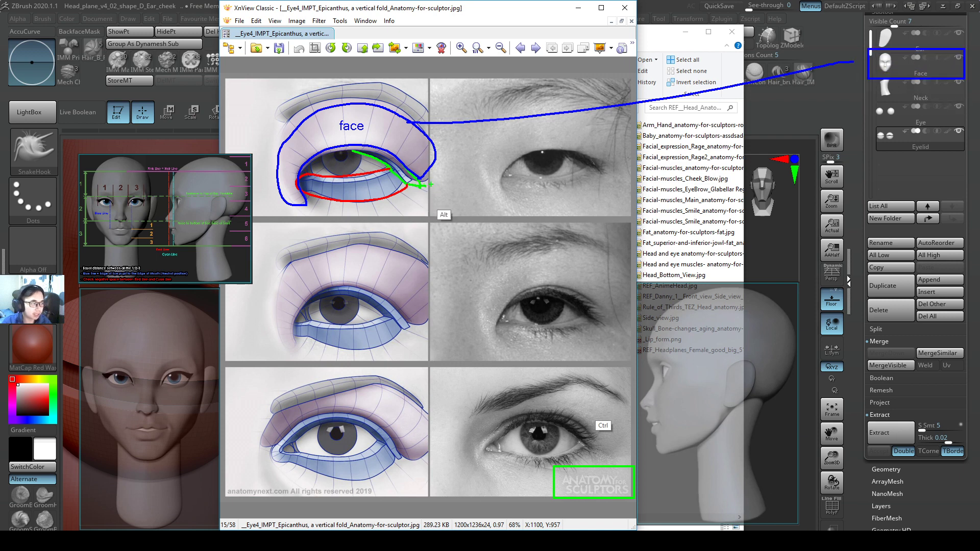
# Label the lids 'eyelid1' and 'eyelid2', link them to the Eyelid subtool and add a red arrow on the bottom photo.
pyautogui.write('eyelid1')
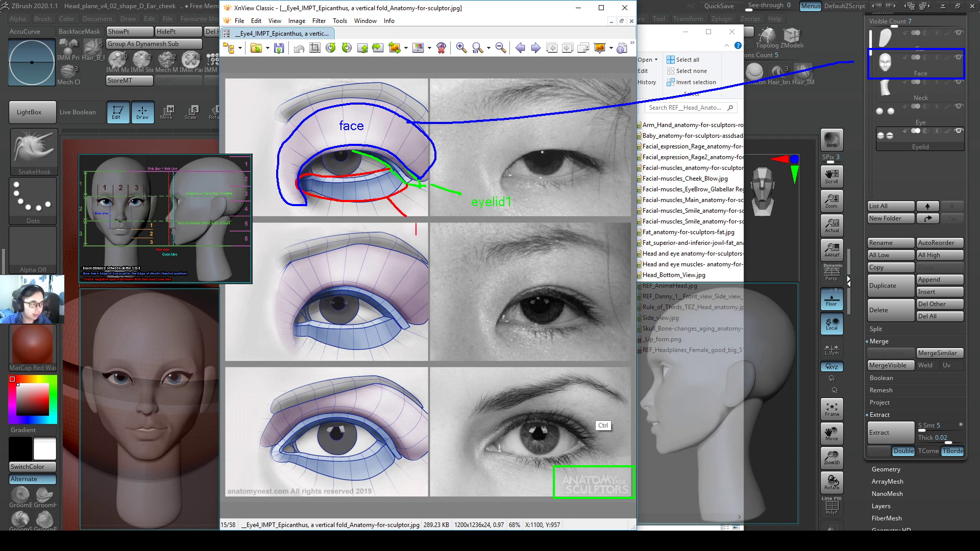
pyautogui.write('eyelid2')
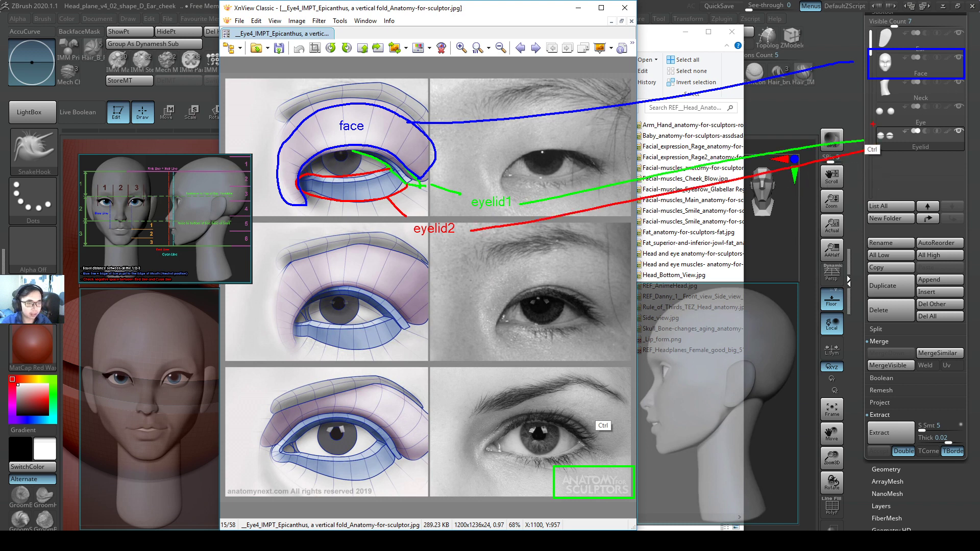
pyautogui.click(916, 136)
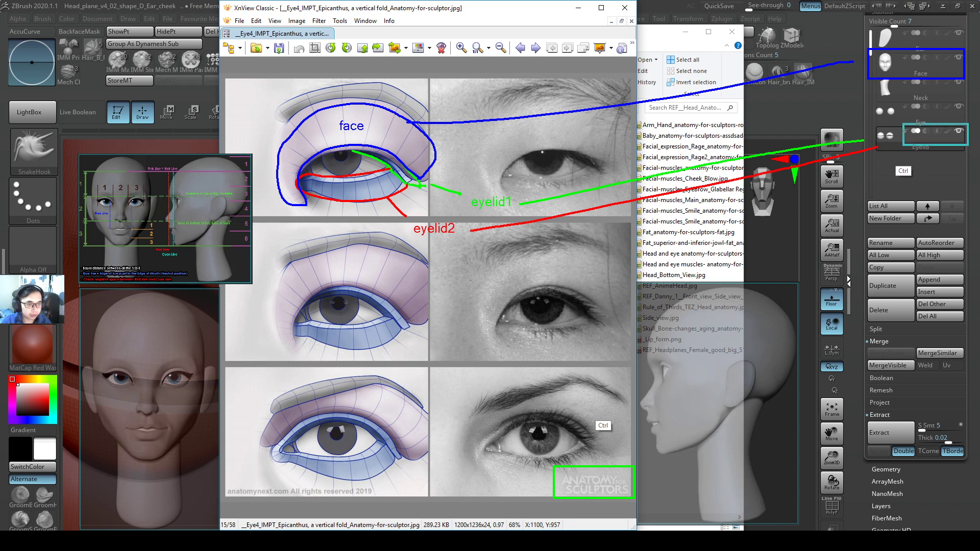
pyautogui.click(919, 136)
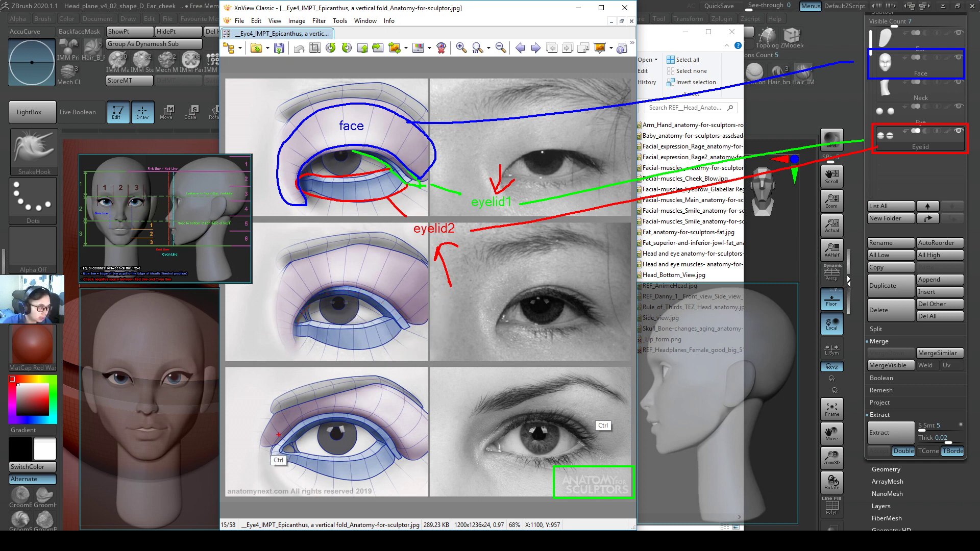
pyautogui.moveTo(257, 444); pyautogui.dragTo(406, 447)
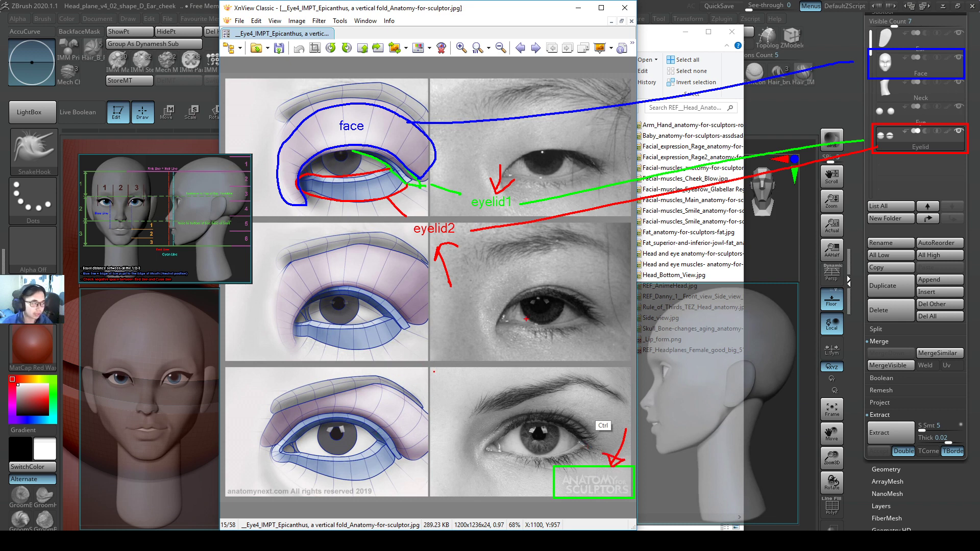
# Advance to the side-view orbital region reference image.
pyautogui.click(536, 48)
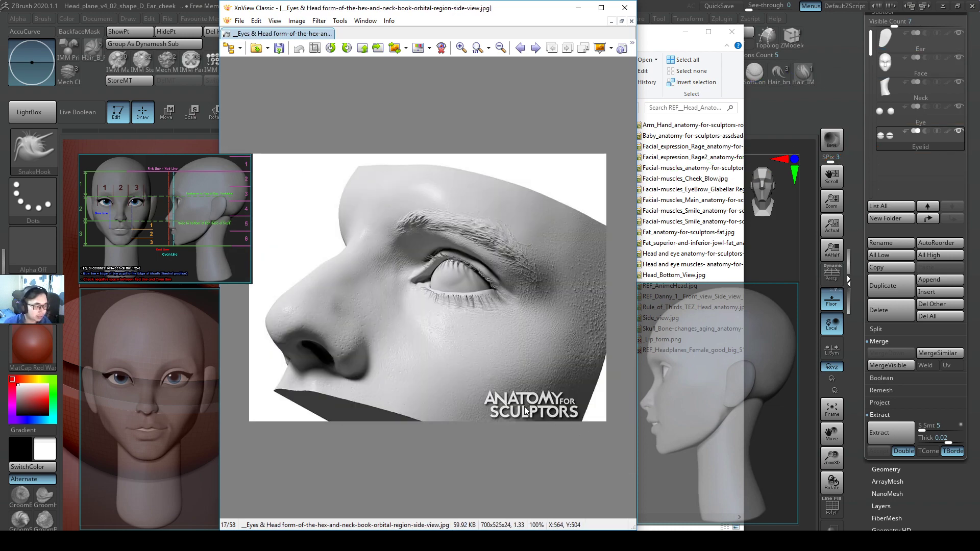
pyautogui.click(535, 48)
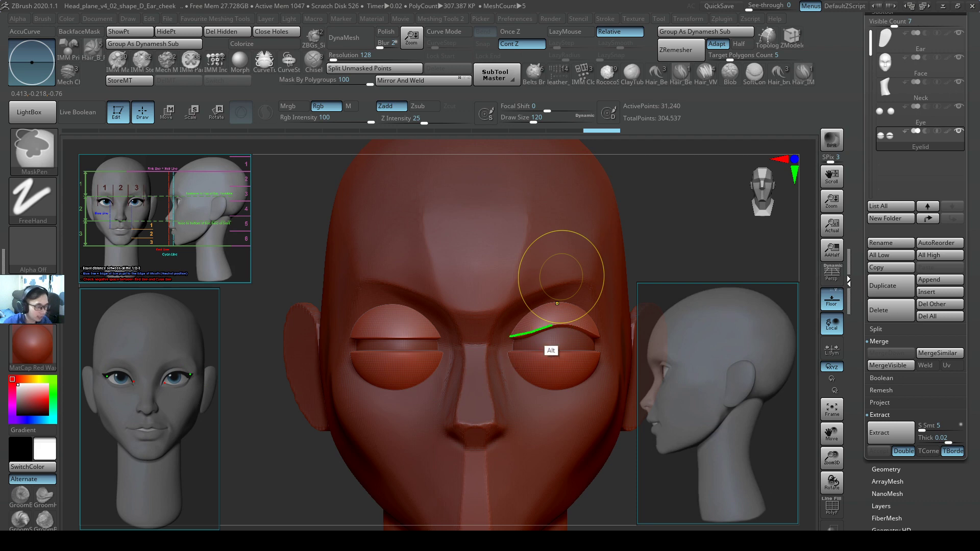
# Pull the upper eyelids into an arc over the eyes following the front reference overlay.
pyautogui.moveTo(512, 335); pyautogui.dragTo(603, 335)
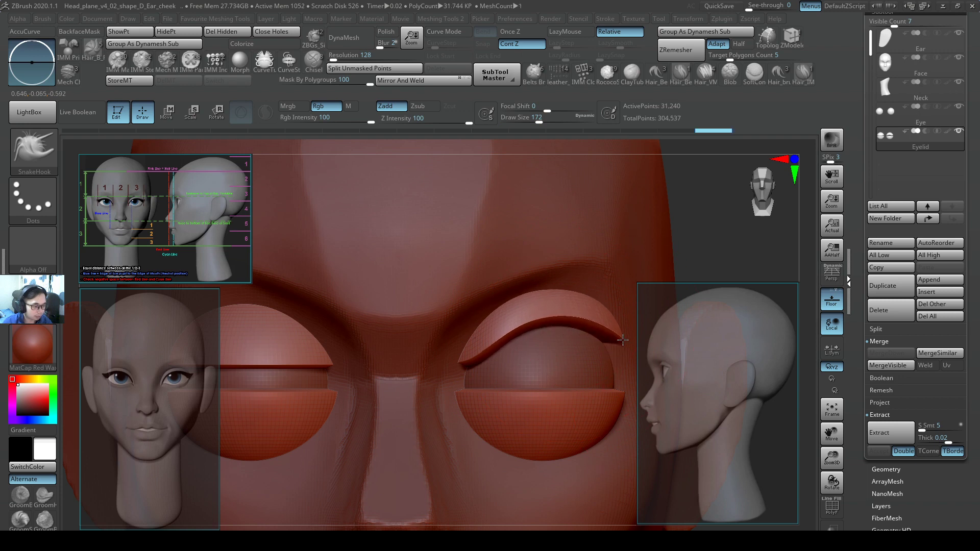
pyautogui.moveTo(622, 341); pyautogui.dragTo(528, 324)
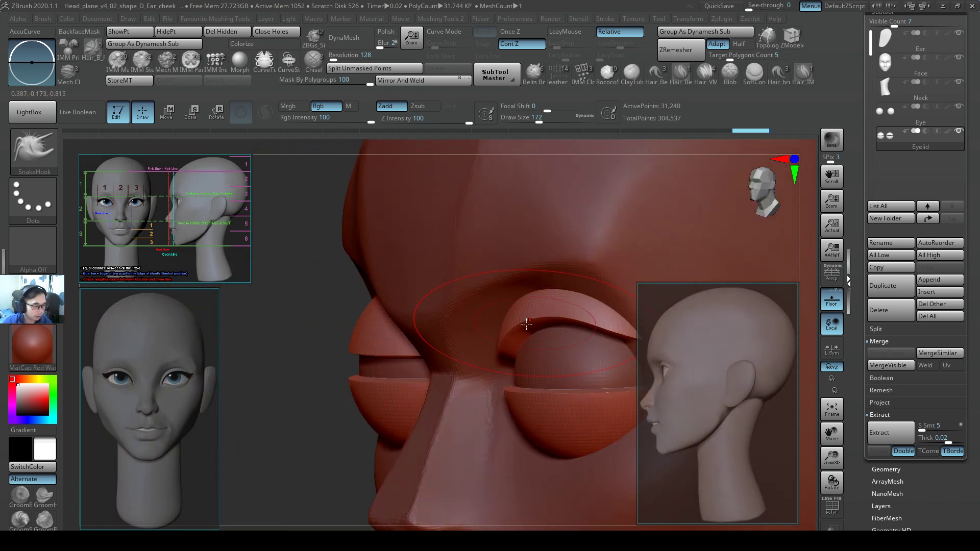
pyautogui.moveTo(528, 324); pyautogui.dragTo(557, 321)
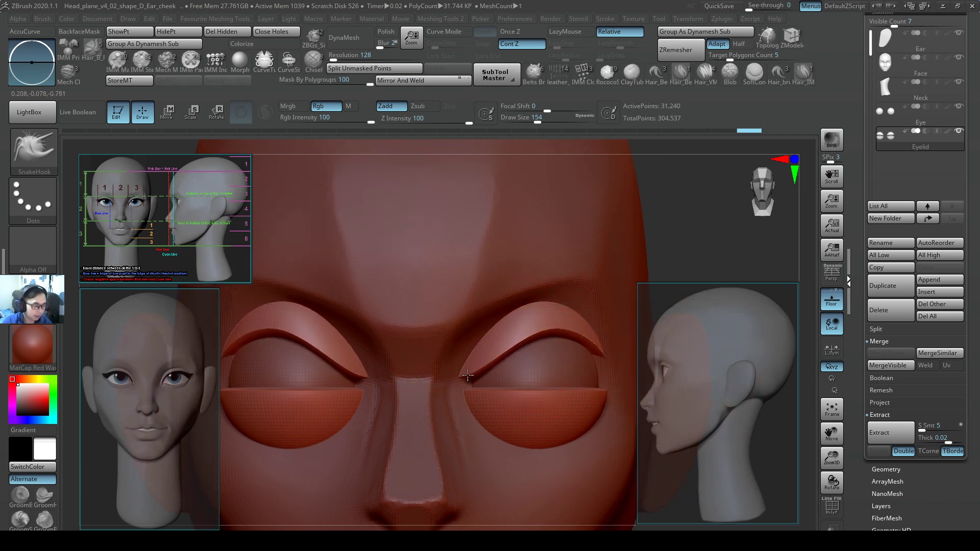
pyautogui.moveTo(468, 375); pyautogui.dragTo(601, 352)
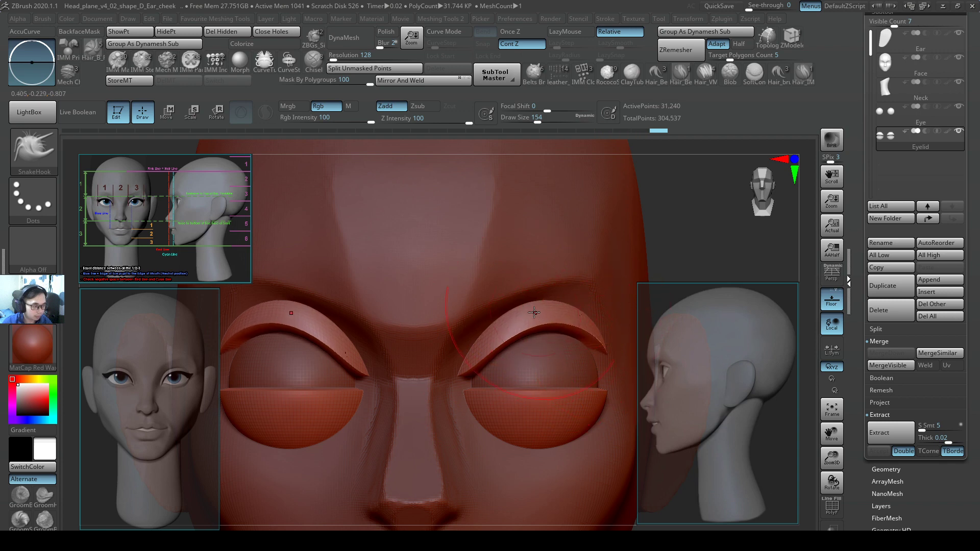
pyautogui.moveTo(534, 312); pyautogui.dragTo(468, 384)
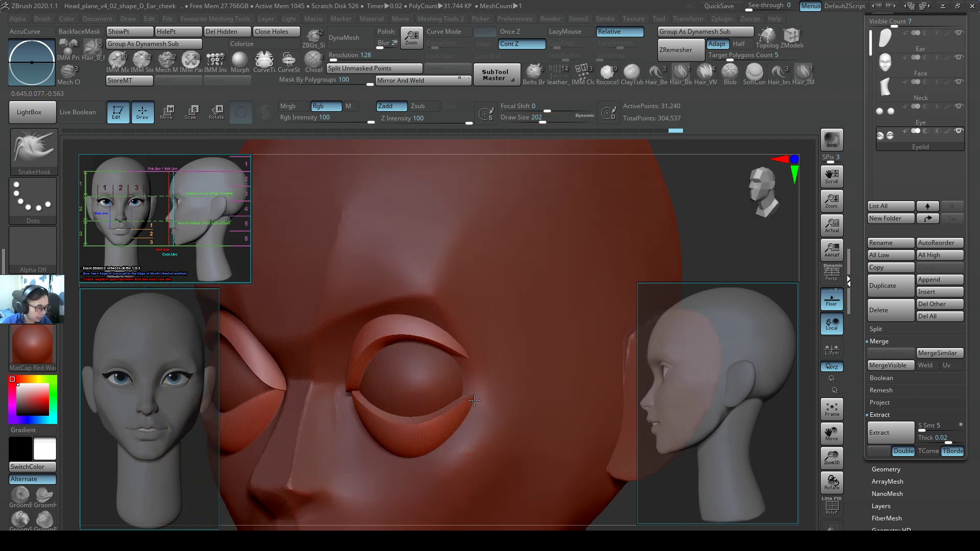
# Reshape the upper and lower eyelid rims from a three-quarter view.
pyautogui.moveTo(474, 400); pyautogui.dragTo(466, 359)
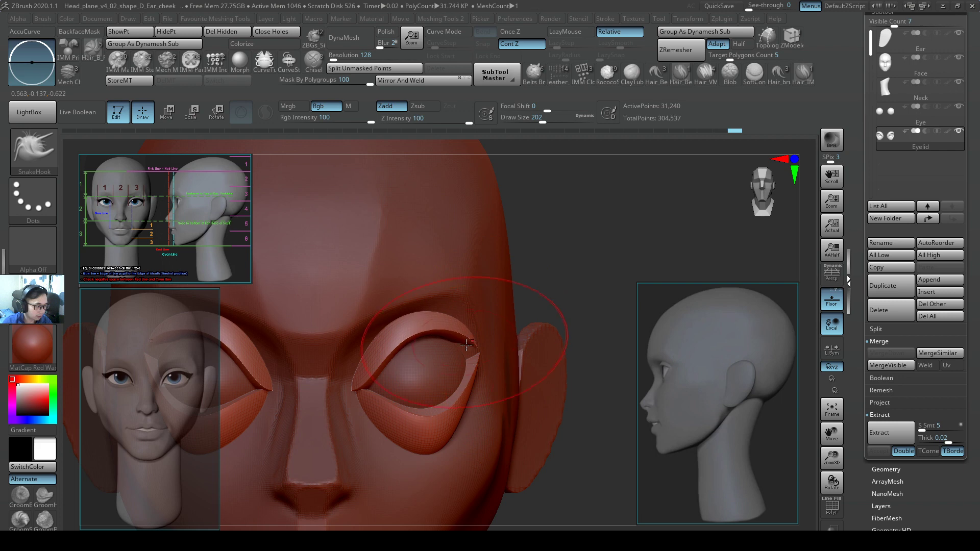
pyautogui.moveTo(467, 343); pyautogui.dragTo(461, 428)
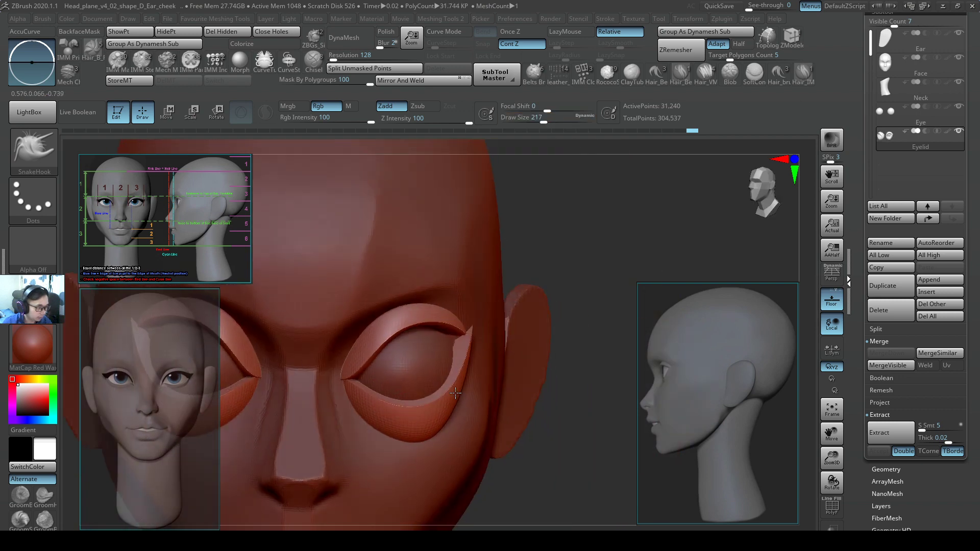
pyautogui.moveTo(457, 395); pyautogui.dragTo(466, 325)
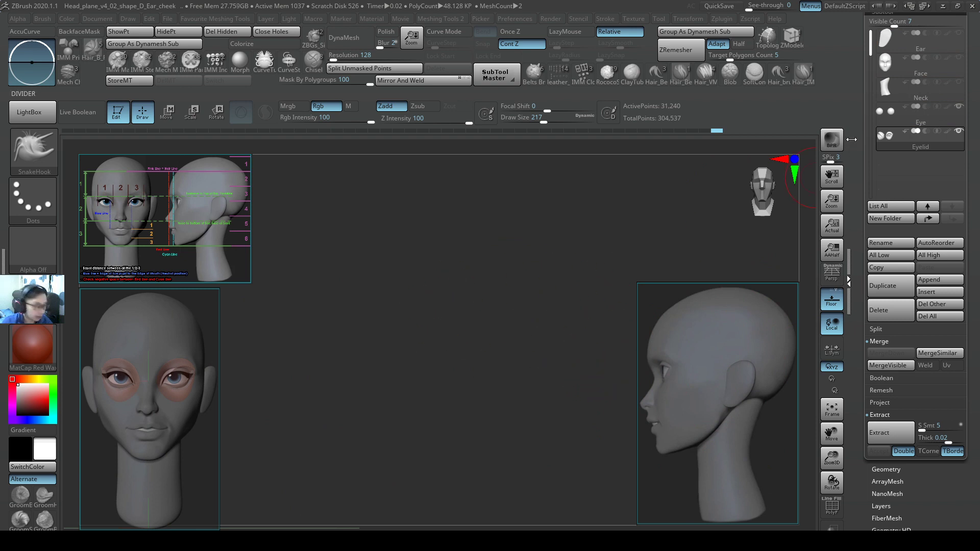
# Scale and move the eye piece with the Gizmo to match the front and side reference heads.
pyautogui.click(166, 112)
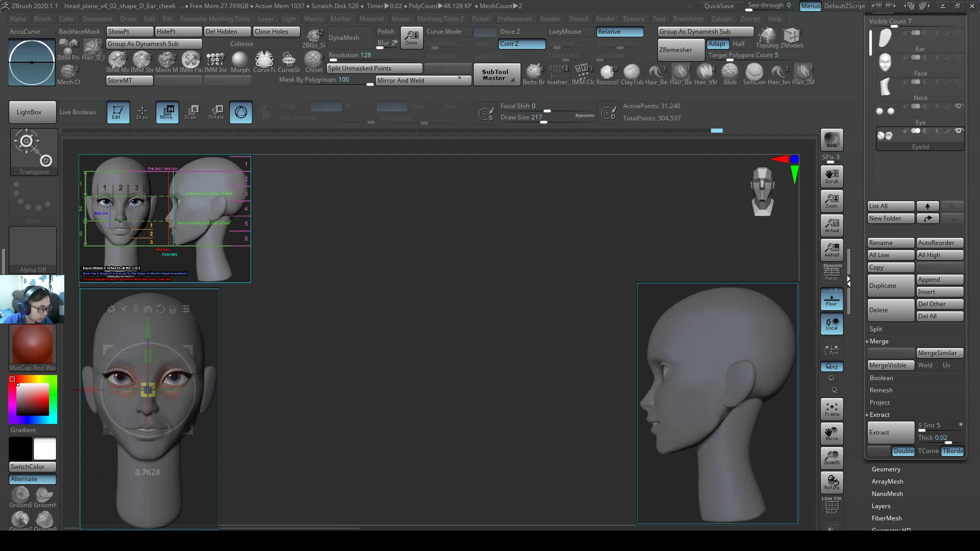
pyautogui.moveTo(148, 388); pyautogui.dragTo(153, 385)
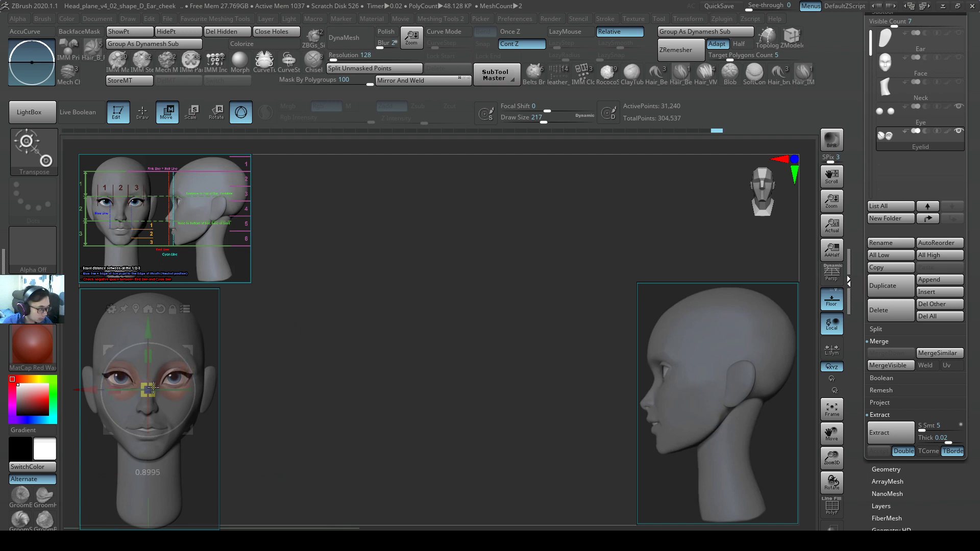
pyautogui.moveTo(150, 391); pyautogui.dragTo(148, 392)
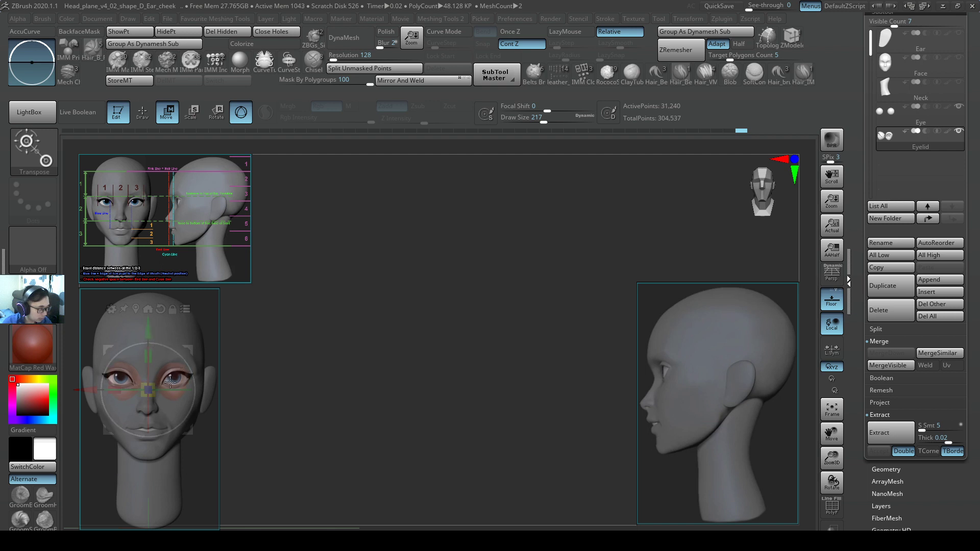
pyautogui.moveTo(147, 385); pyautogui.dragTo(286, 385)
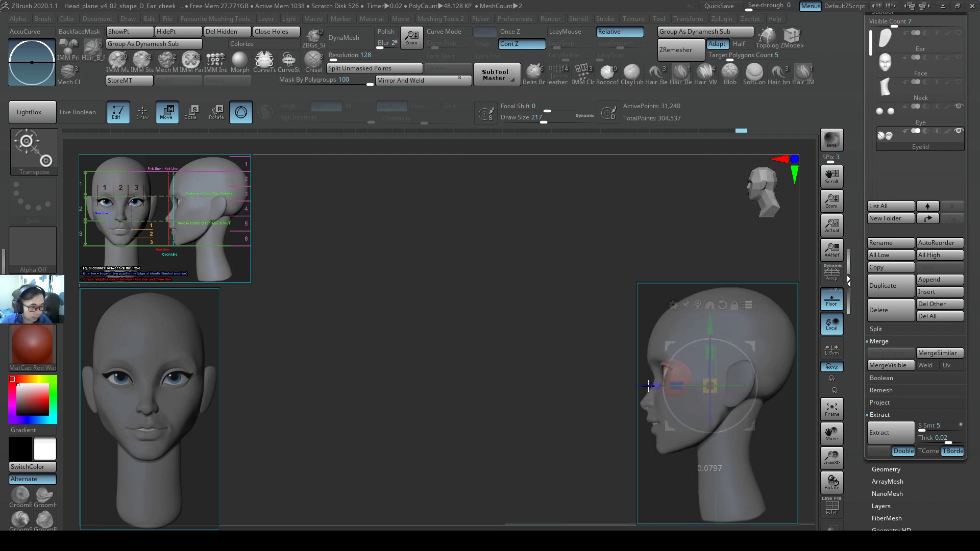
pyautogui.moveTo(711, 388); pyautogui.dragTo(708, 319)
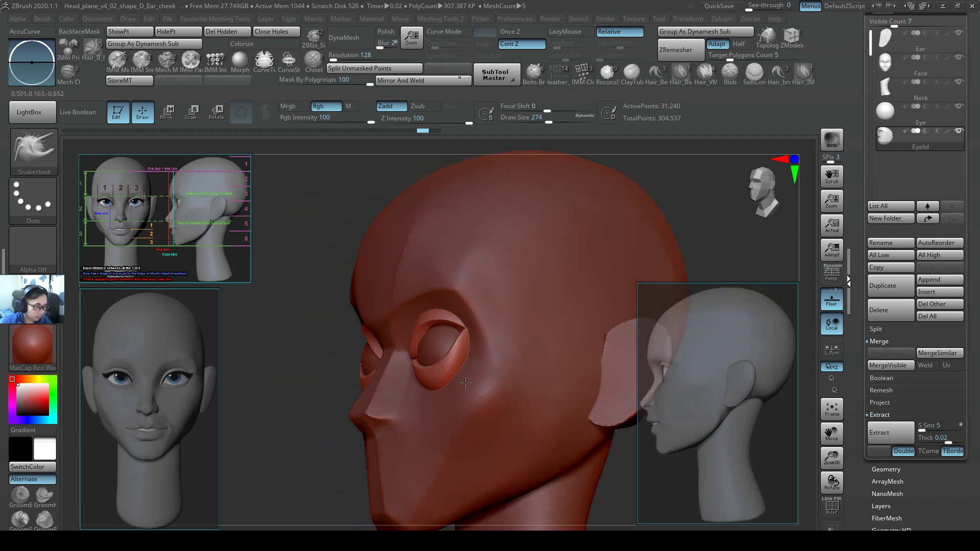
# Smooth the face at the inner and outer eye socket corners in profile, ending at front view.
pyautogui.click(919, 64)
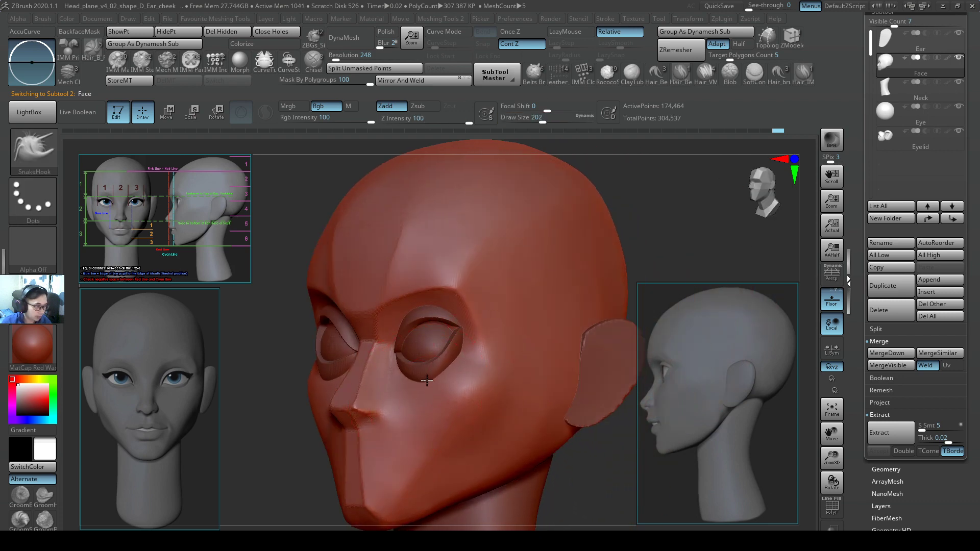
pyautogui.moveTo(424, 381); pyautogui.dragTo(418, 385)
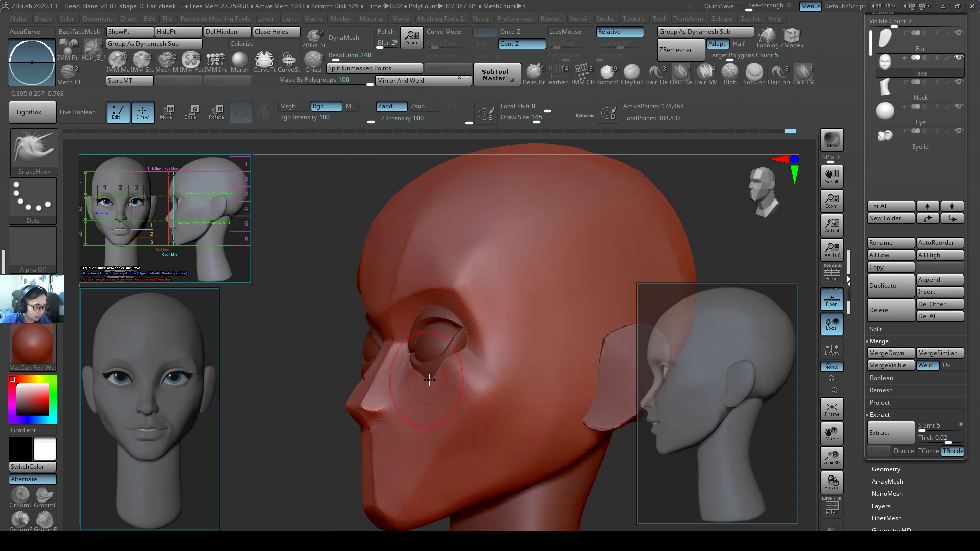
pyautogui.moveTo(430, 380); pyautogui.dragTo(462, 335)
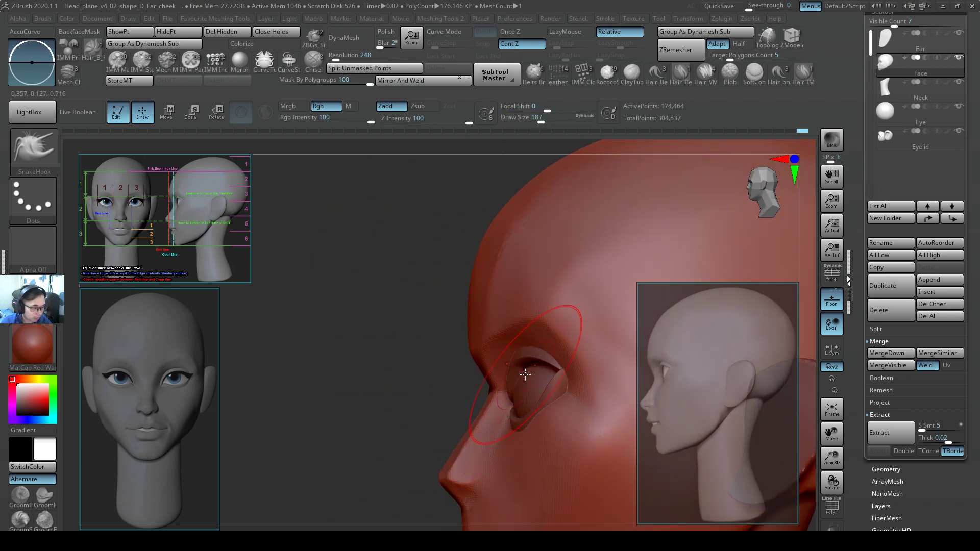
pyautogui.moveTo(525, 375); pyautogui.dragTo(556, 374)
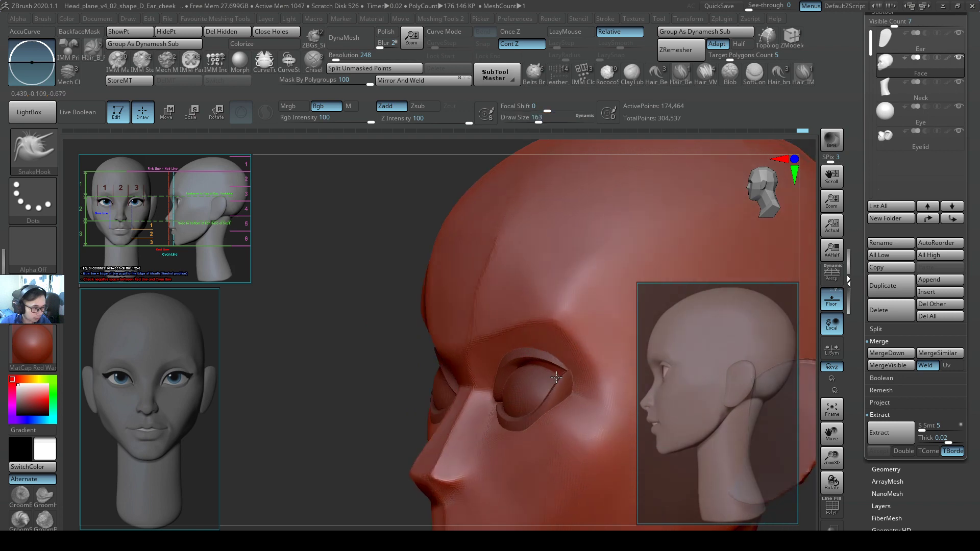
pyautogui.moveTo(556, 375); pyautogui.dragTo(526, 285)
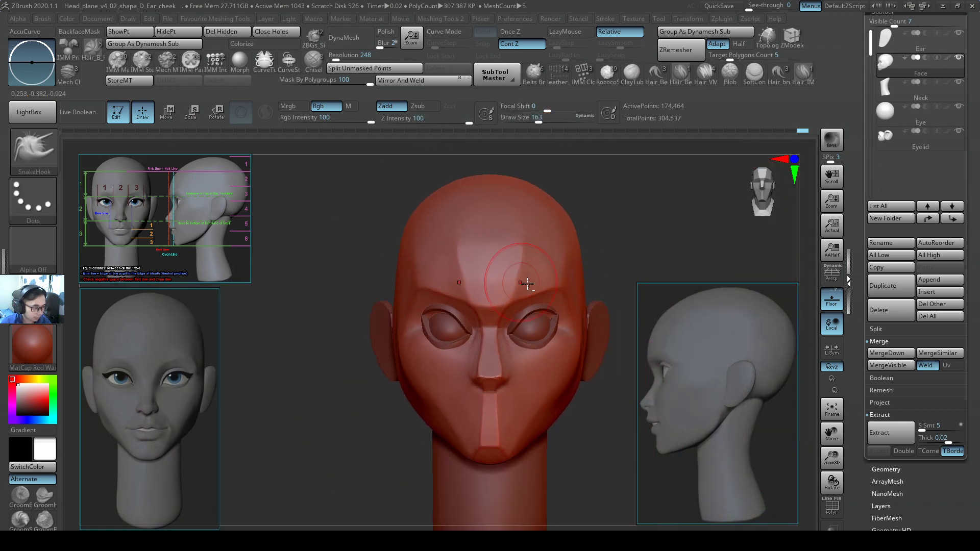
# Isolate the Eye subtool with Solo, enlarge the sphere slightly via Gizmo, then smooth its surface.
pyautogui.click(919, 112)
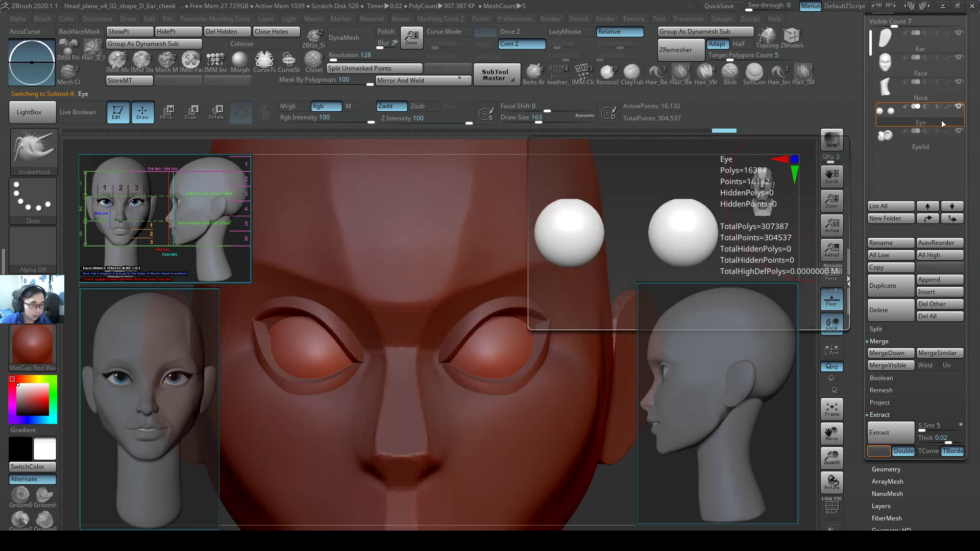
pyautogui.click(919, 135)
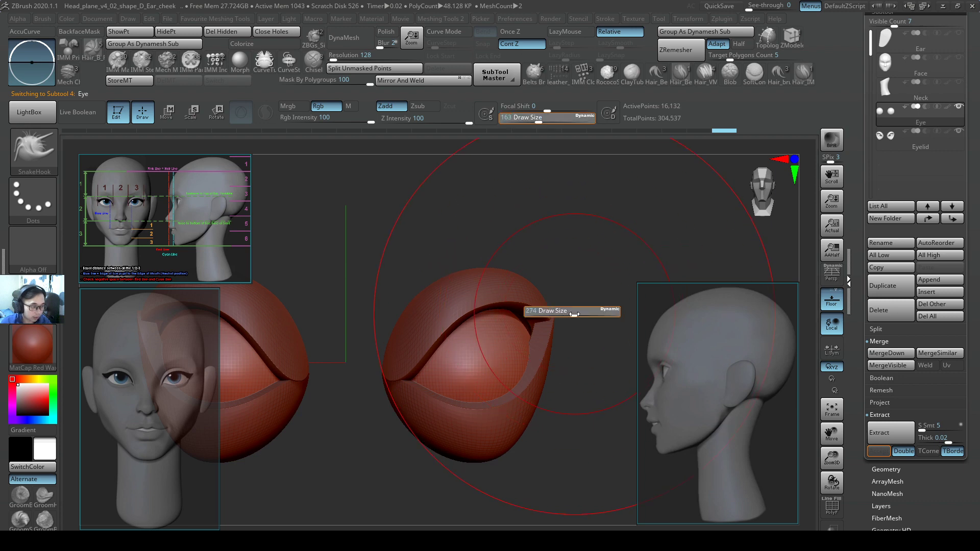
pyautogui.click(167, 112)
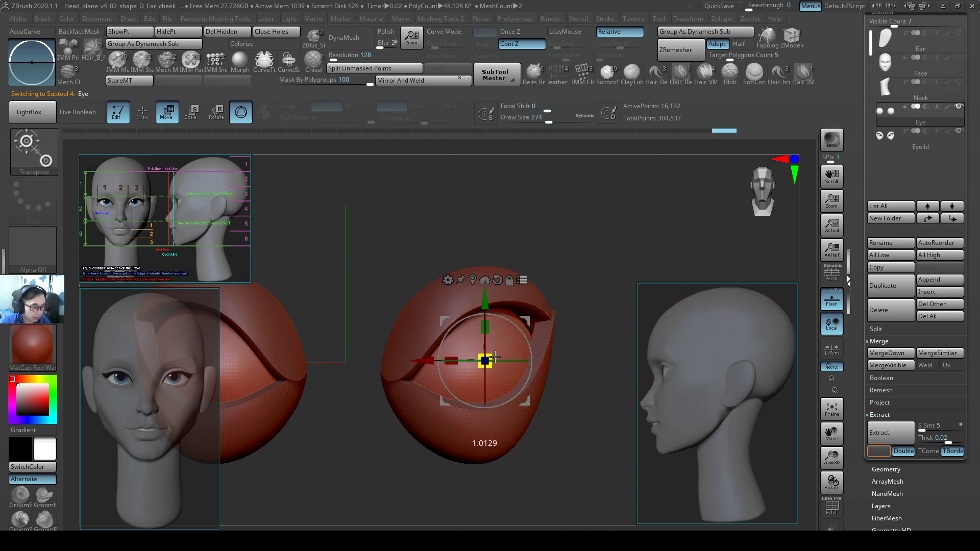
pyautogui.moveTo(486, 361); pyautogui.dragTo(539, 323)
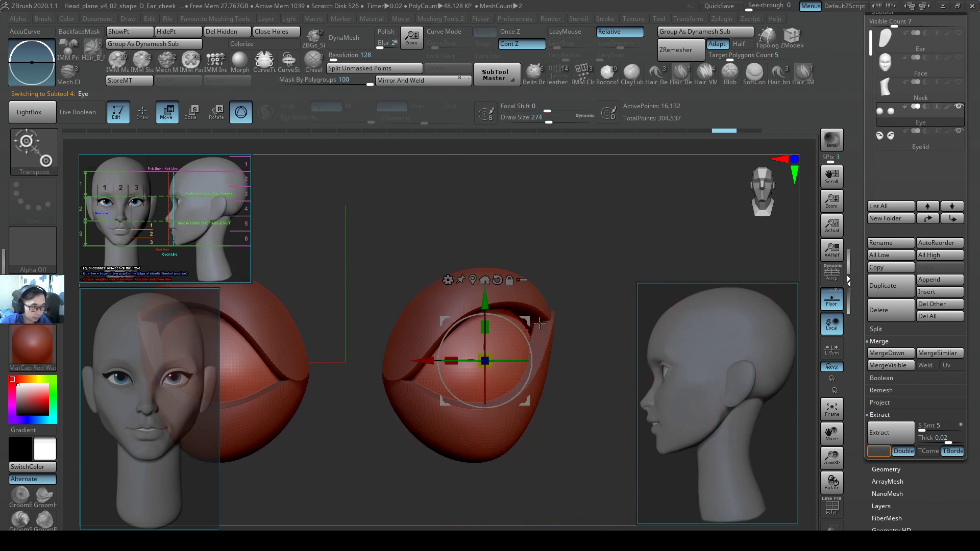
pyautogui.click(140, 112)
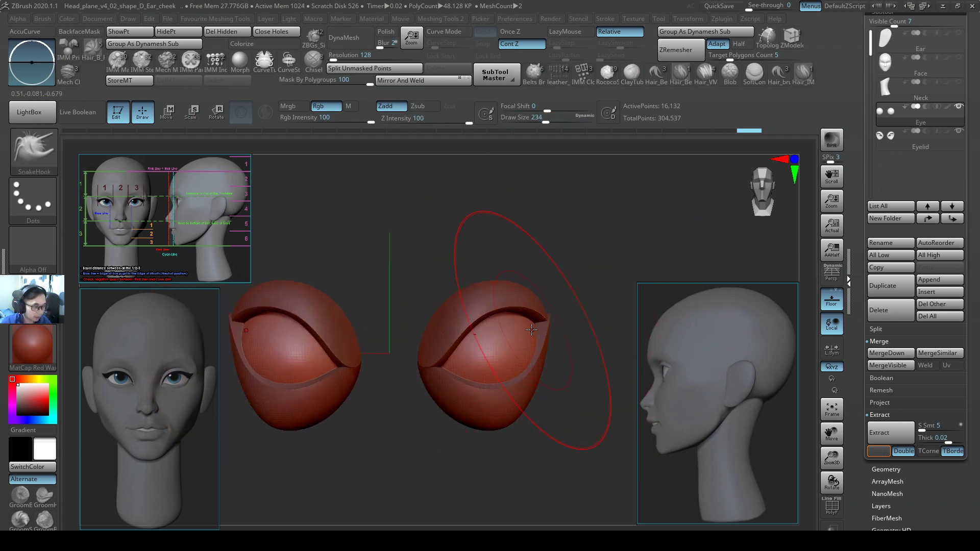
pyautogui.moveTo(531, 331); pyautogui.dragTo(507, 364)
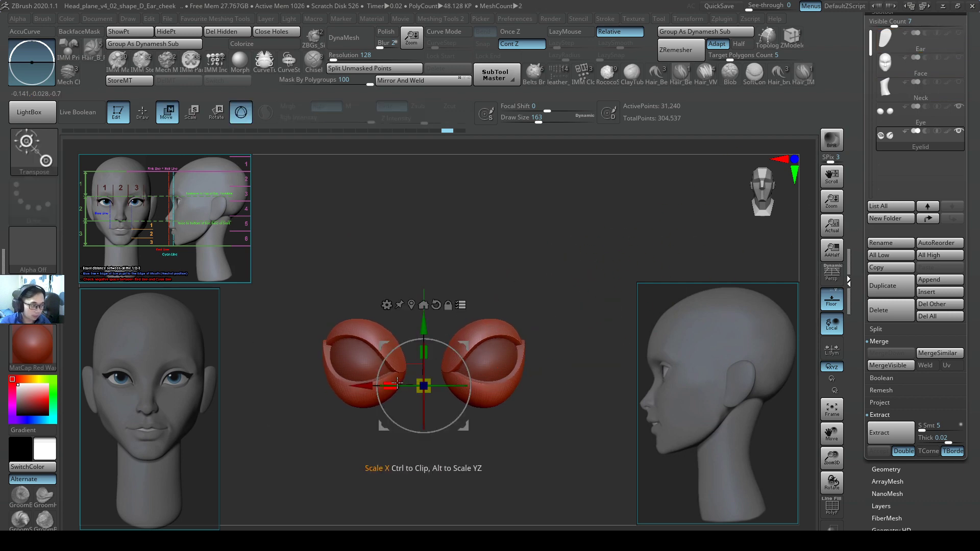
# Widen both eyes along the X axis with the Gizmo scale handle.
pyautogui.moveTo(397, 382); pyautogui.dragTo(385, 382)
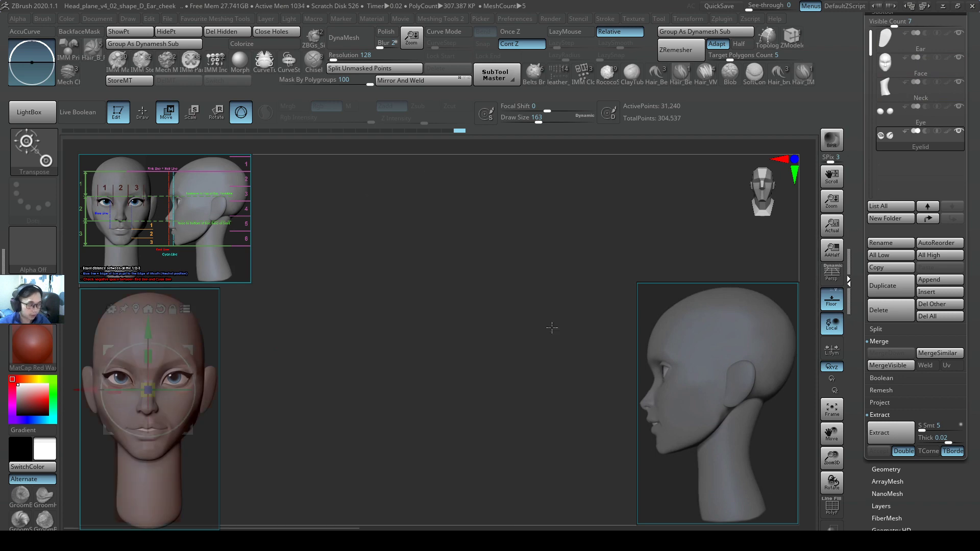
pyautogui.moveTo(430, 344)
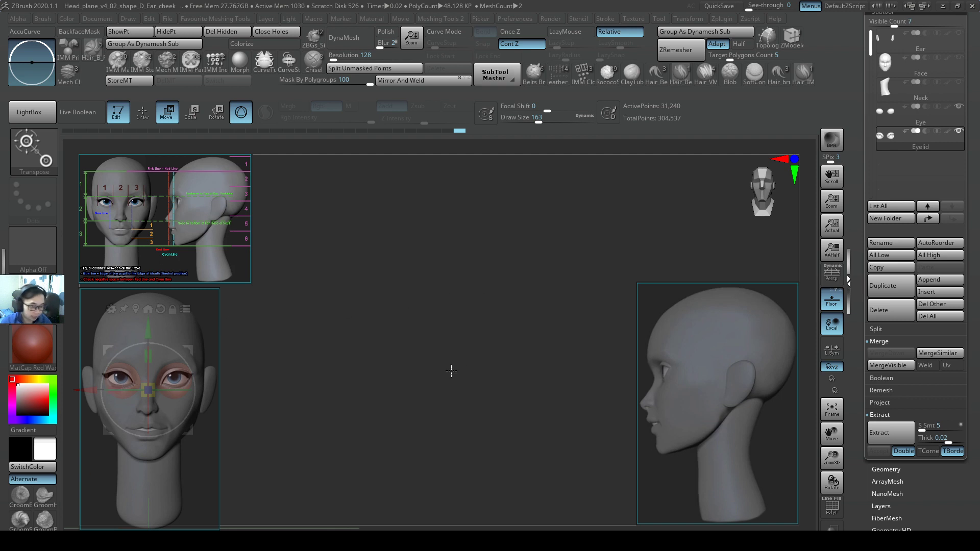
# Soften the cheek below the eye in profile view with a low-intensity brush stroke.
pyautogui.click(919, 90)
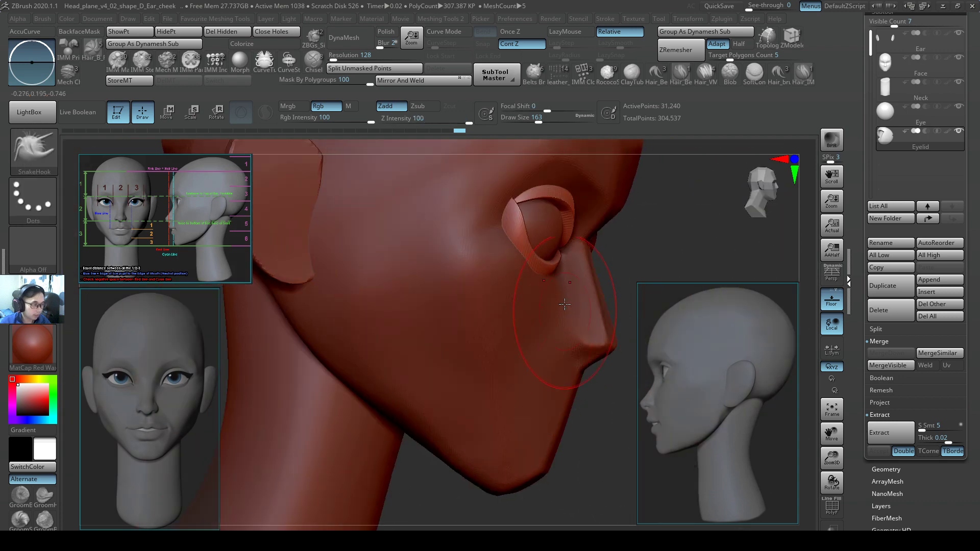
pyautogui.moveTo(566, 305); pyautogui.dragTo(496, 306)
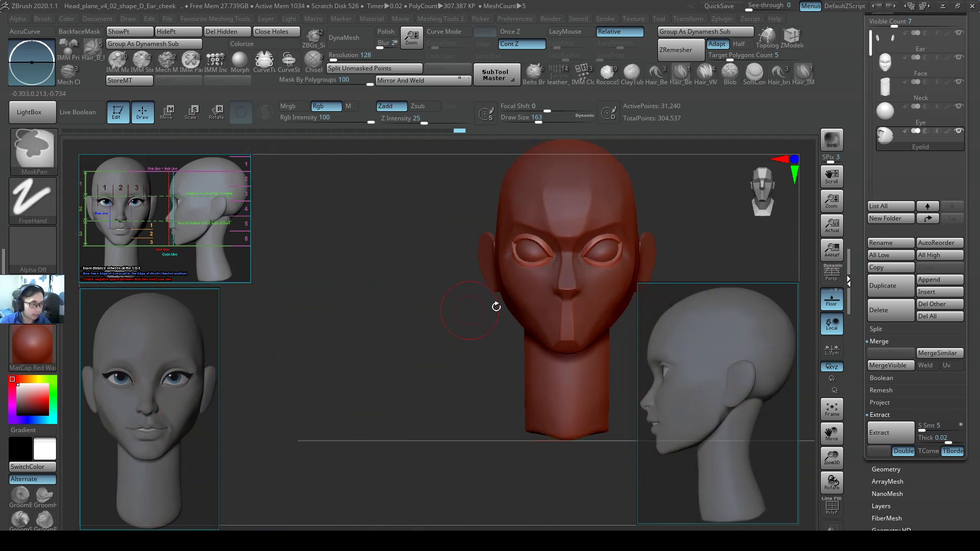